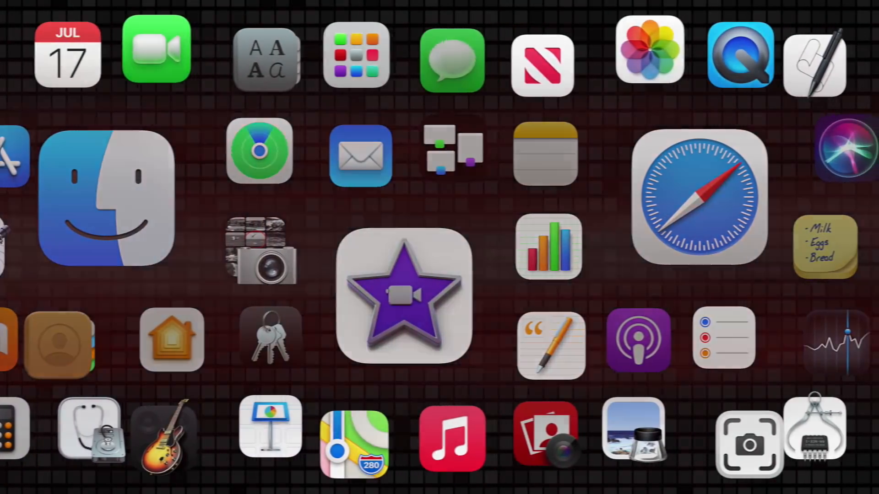
- Pin the group conversation with Mark and Joe above the list via its Pin option
left_click(451, 59)
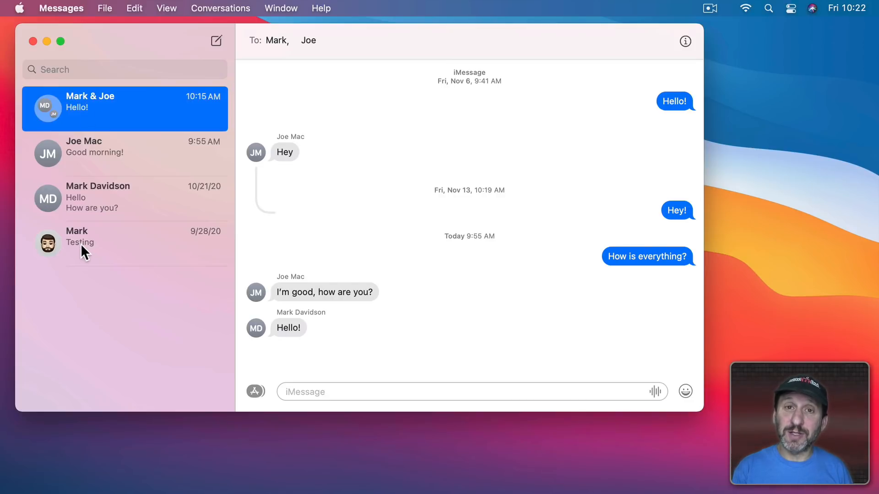
mouse_move(110, 124)
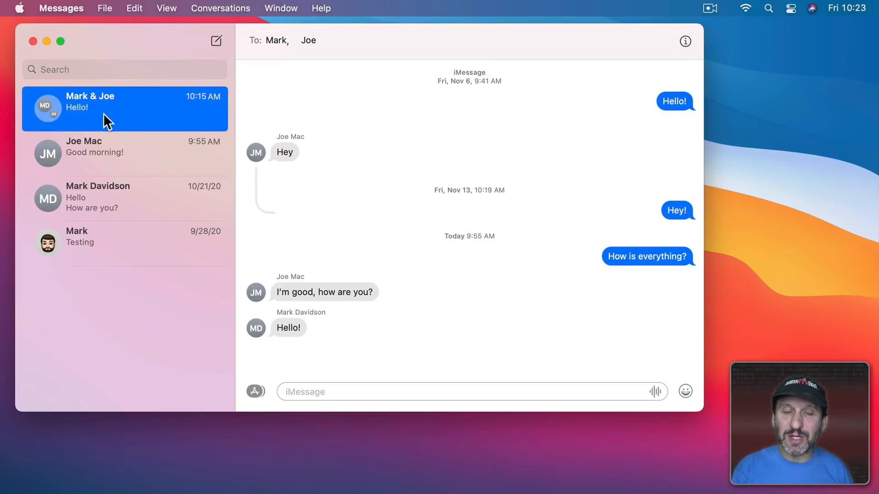
mouse_move(104, 234)
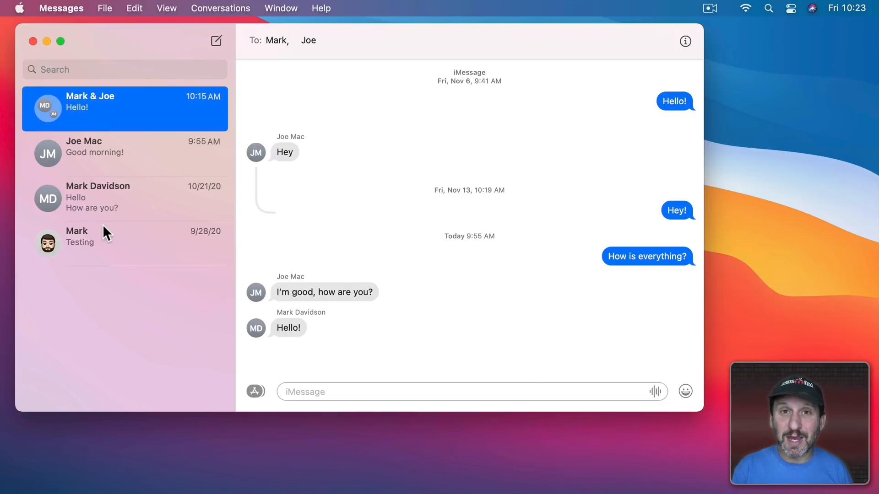
mouse_move(73, 120)
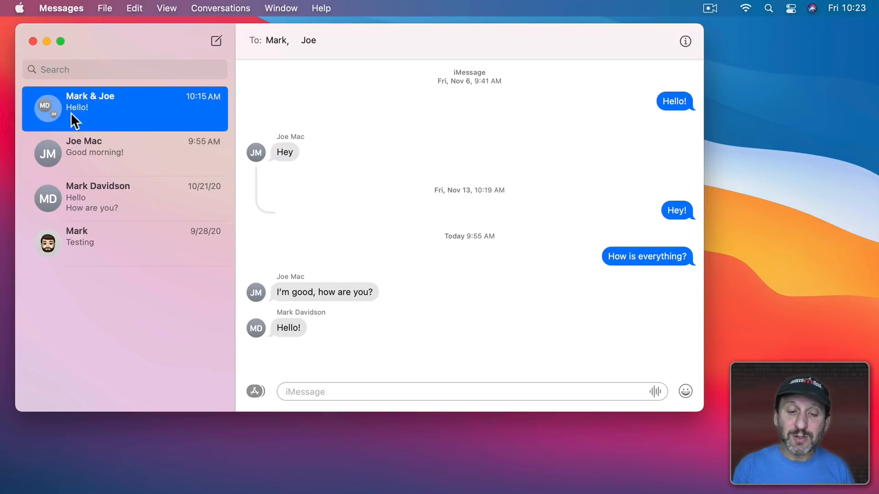
mouse_move(90, 164)
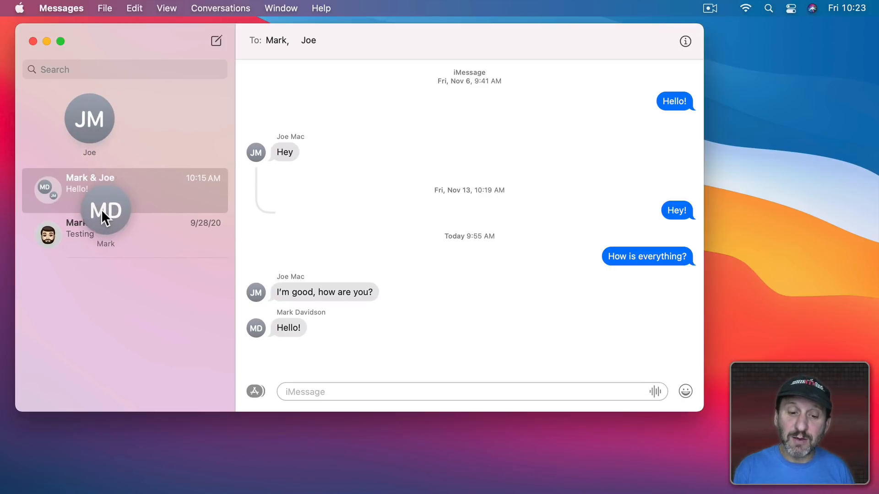
left_click(124, 190)
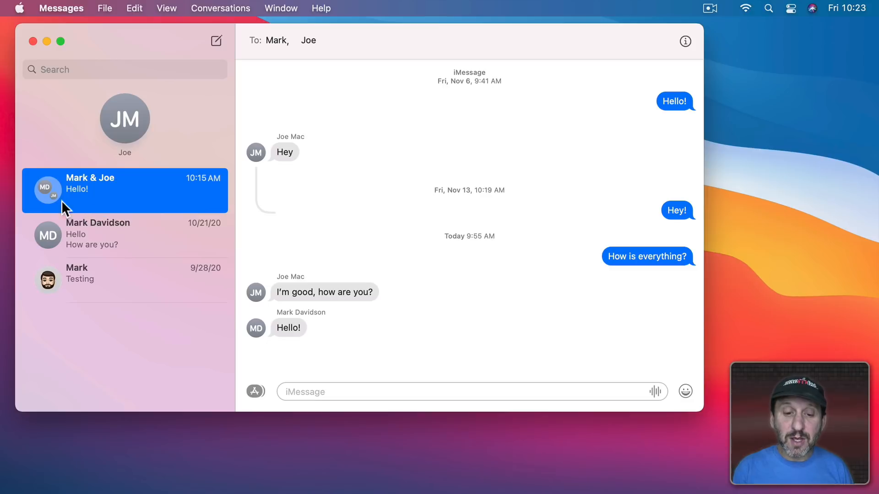
mouse_move(58, 196)
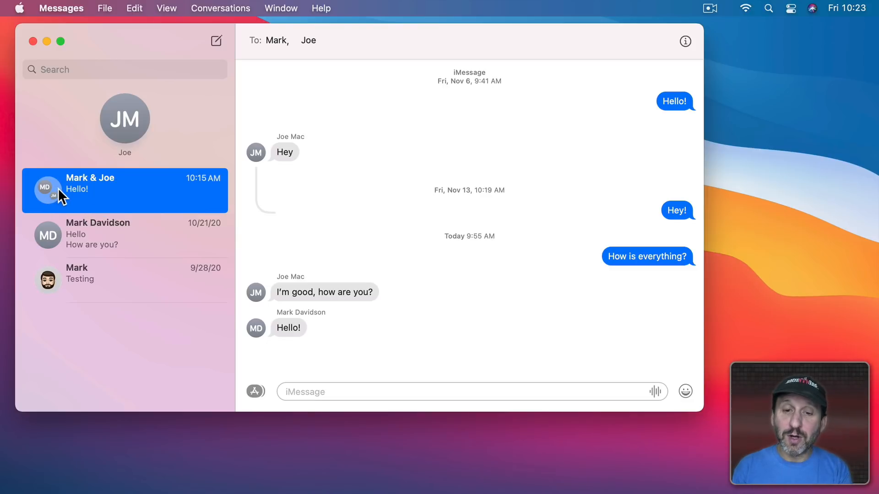
right_click(90, 190)
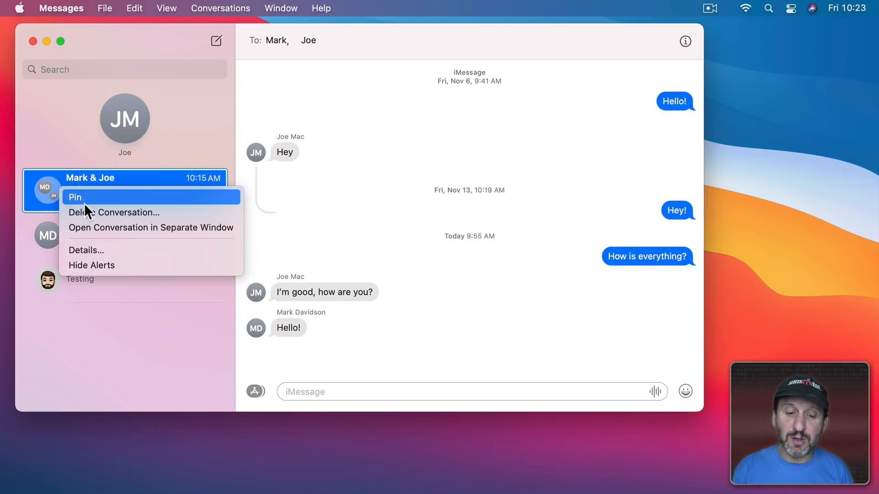
left_click(80, 197)
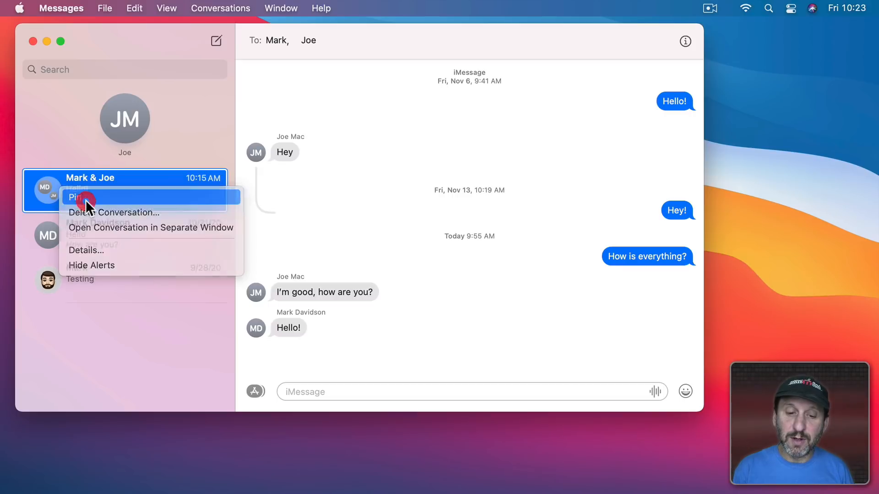
left_click(74, 198)
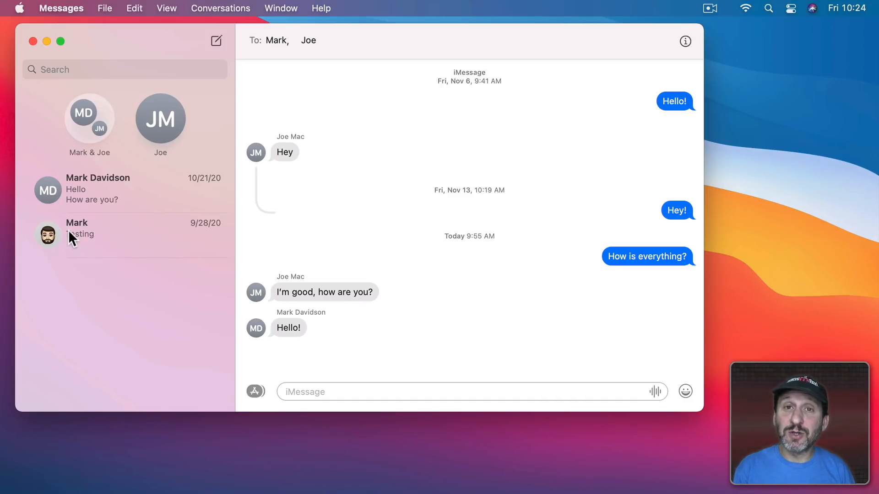
mouse_move(66, 175)
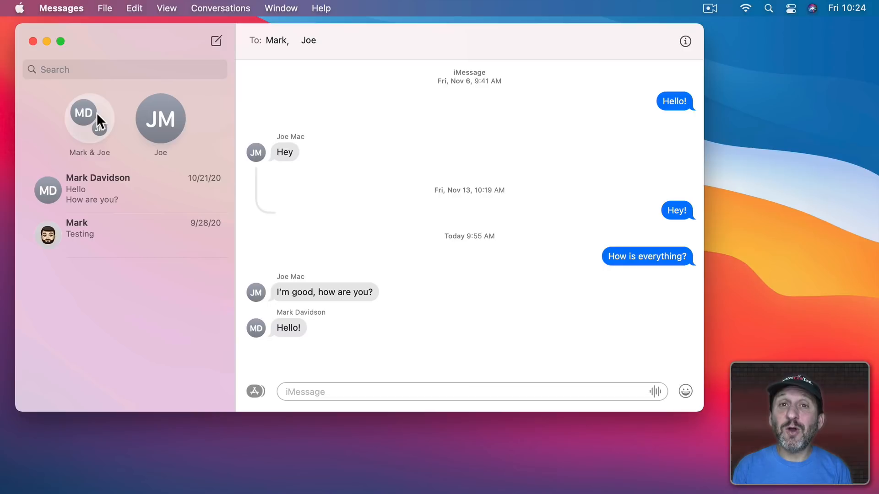
mouse_move(93, 139)
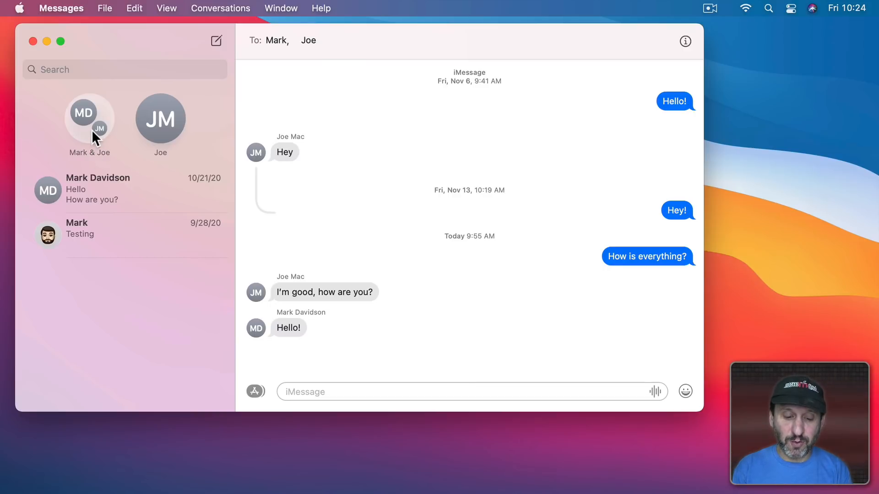
- Show the pinned group's Details and enter Change Group Name and Photo
right_click(87, 119)
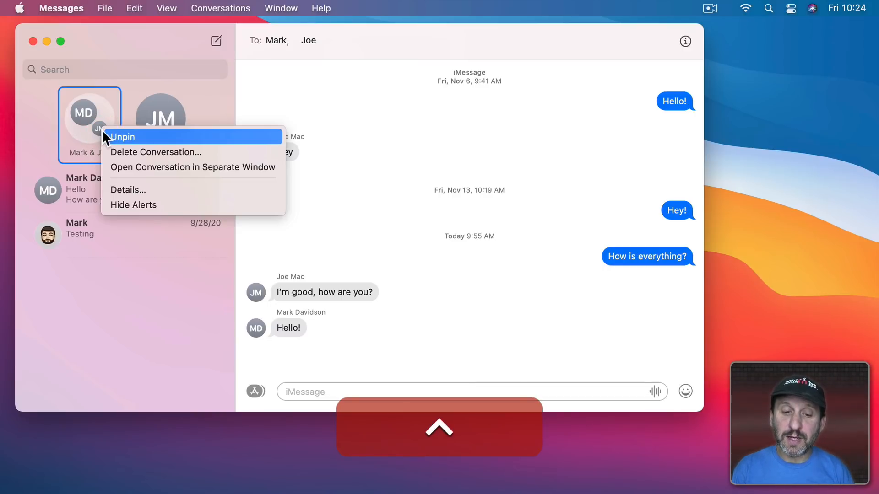
left_click(128, 190)
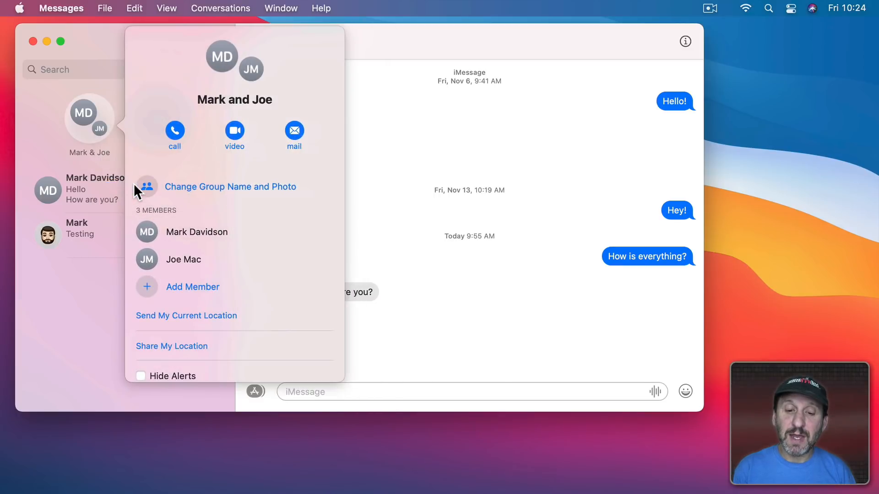
mouse_move(203, 207)
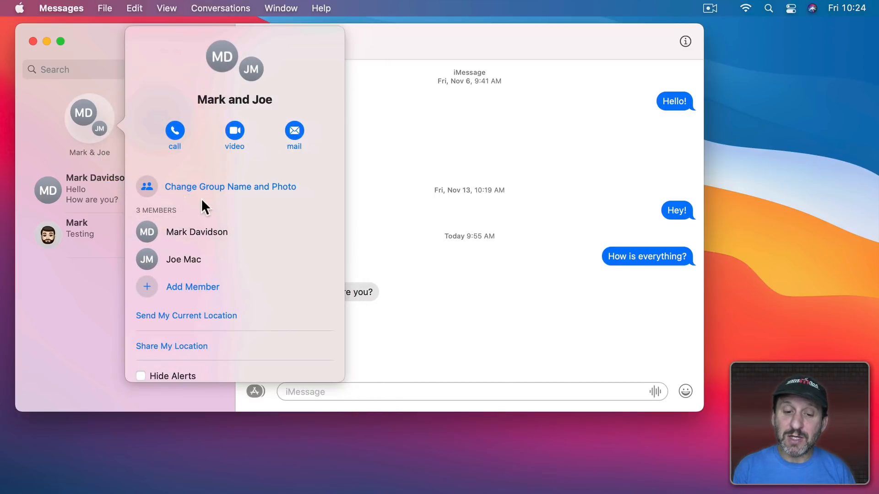
left_click(150, 192)
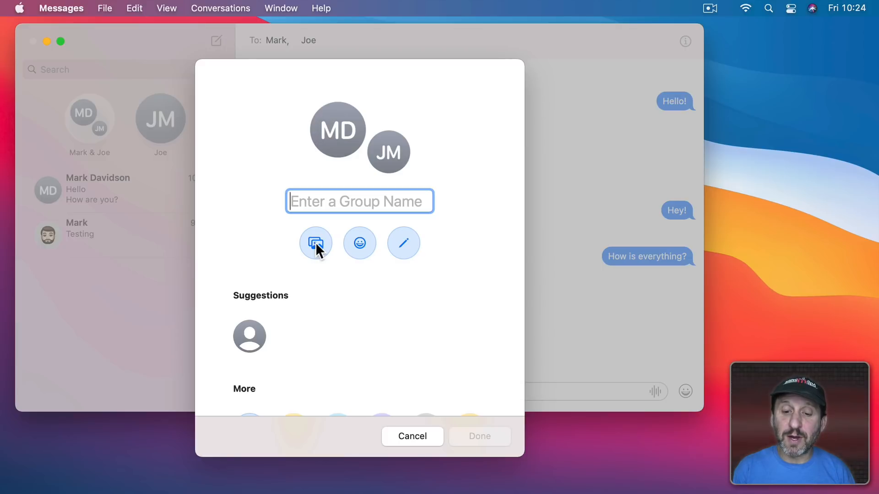
- Try the emoji option, then switch to letters and start entering one as the group picture
left_click(359, 243)
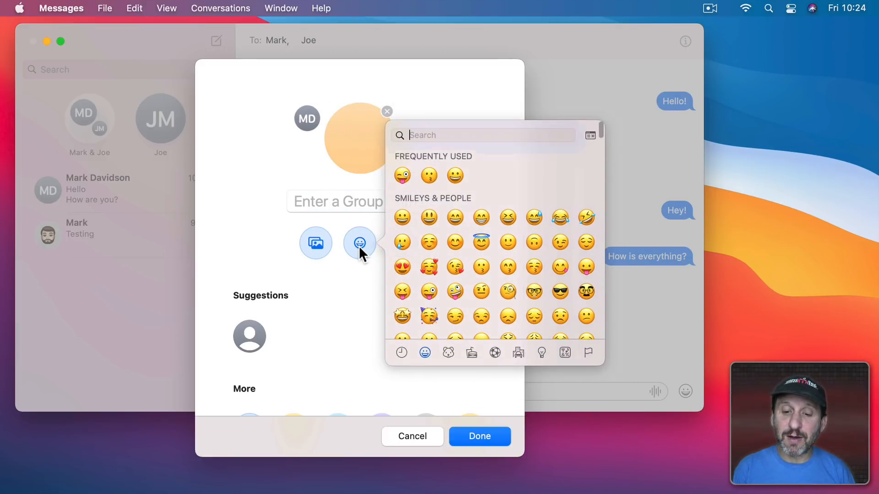
left_click(403, 243)
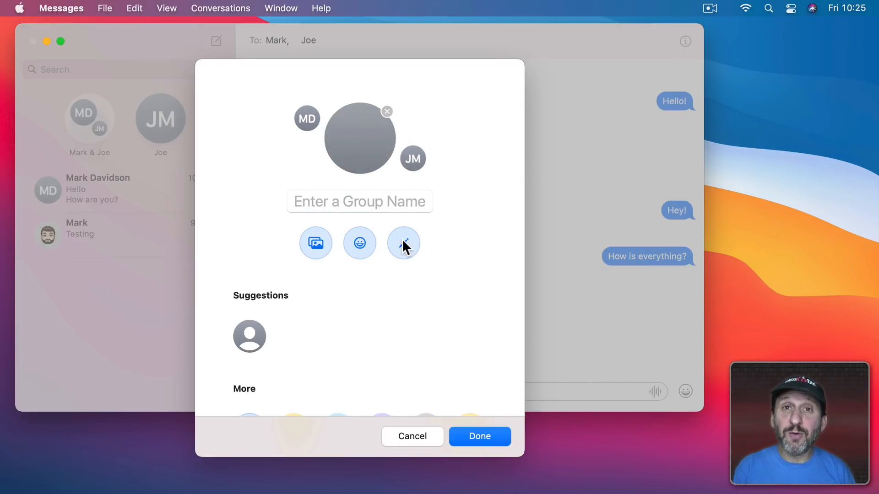
left_click(404, 243)
type("Q")
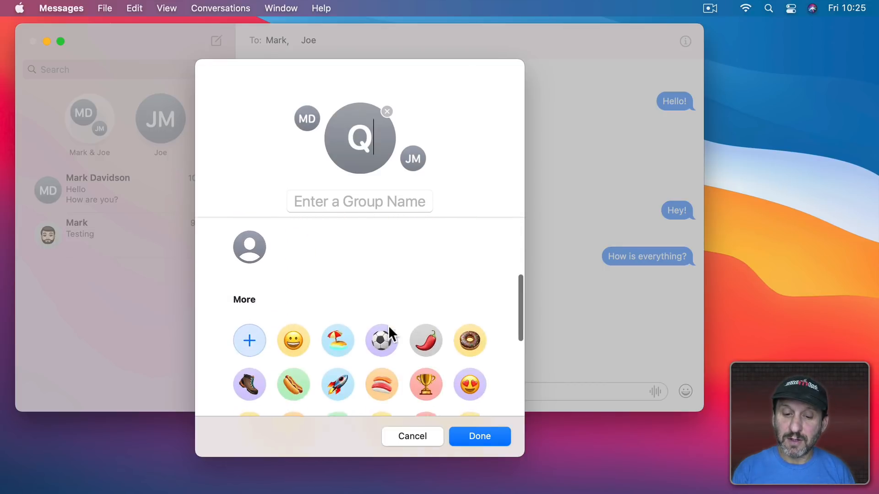
scroll("down", 3)
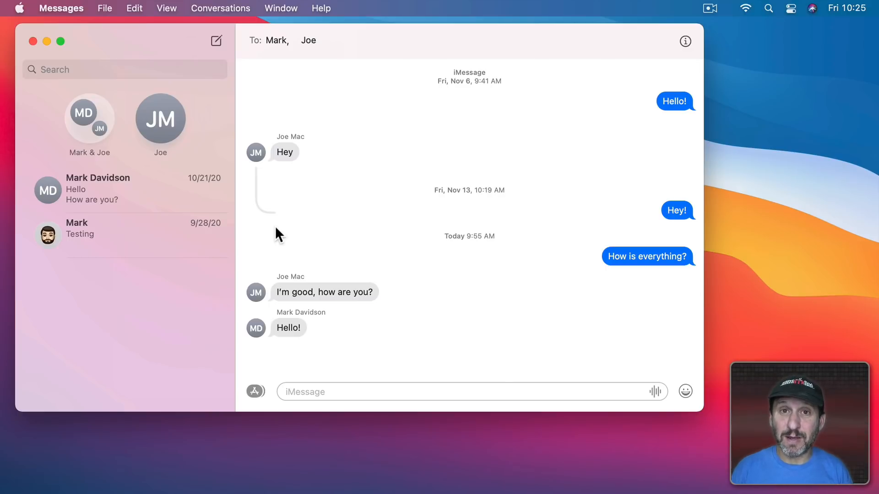
mouse_move(397, 203)
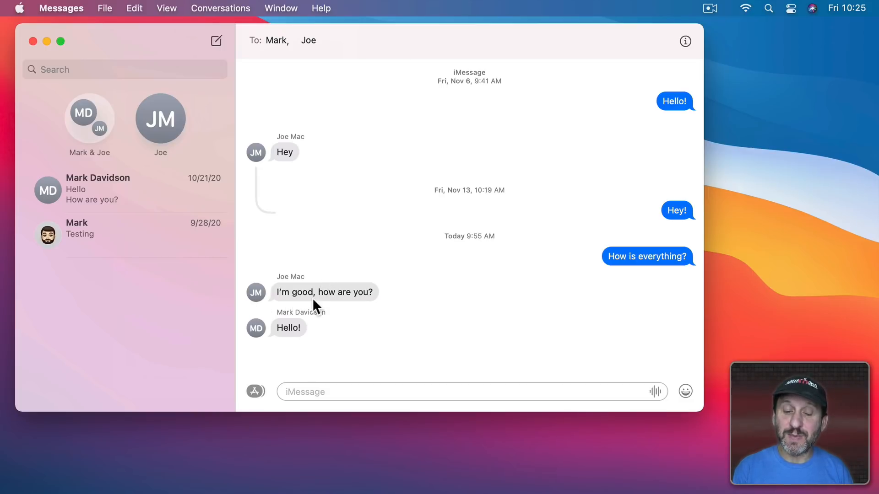
mouse_move(324, 310)
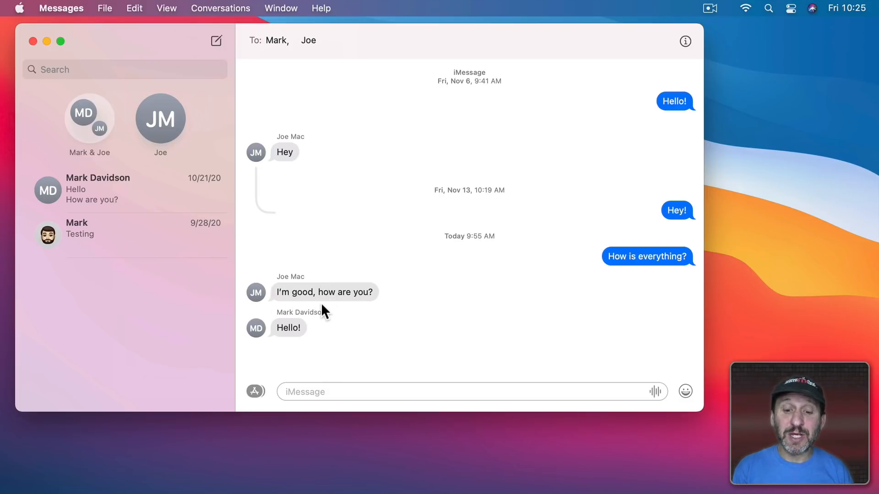
mouse_move(309, 343)
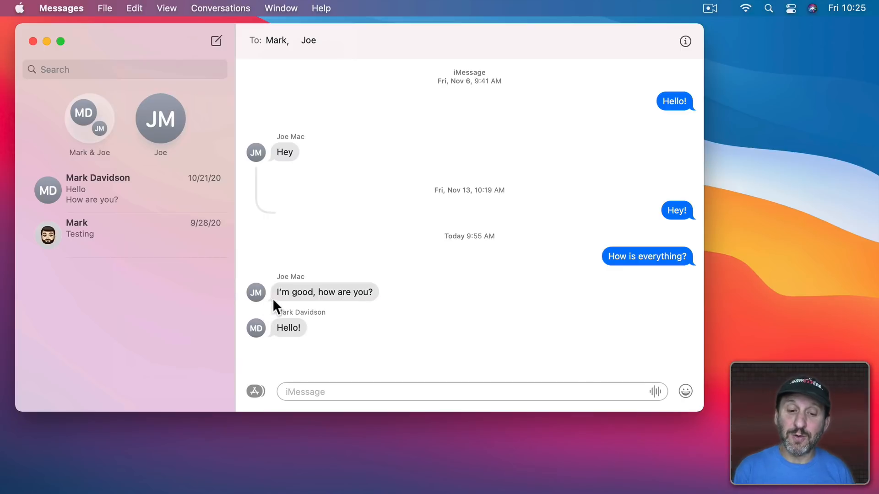
mouse_move(275, 316)
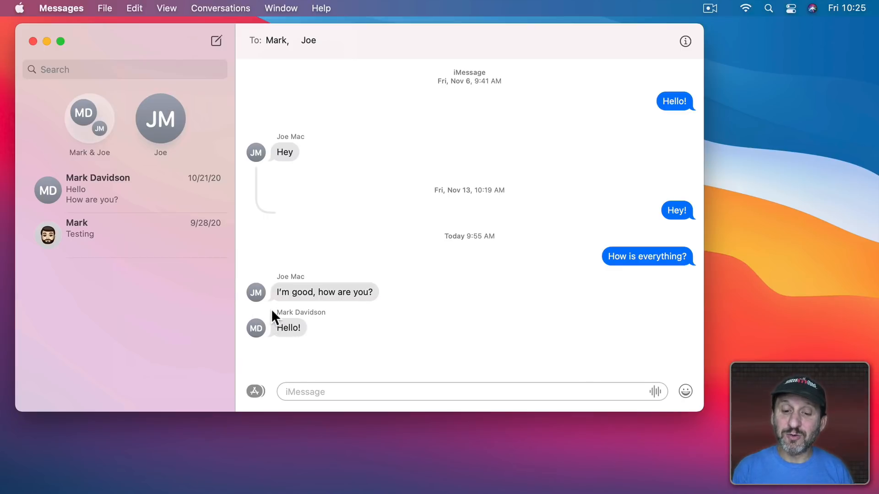
mouse_move(263, 300)
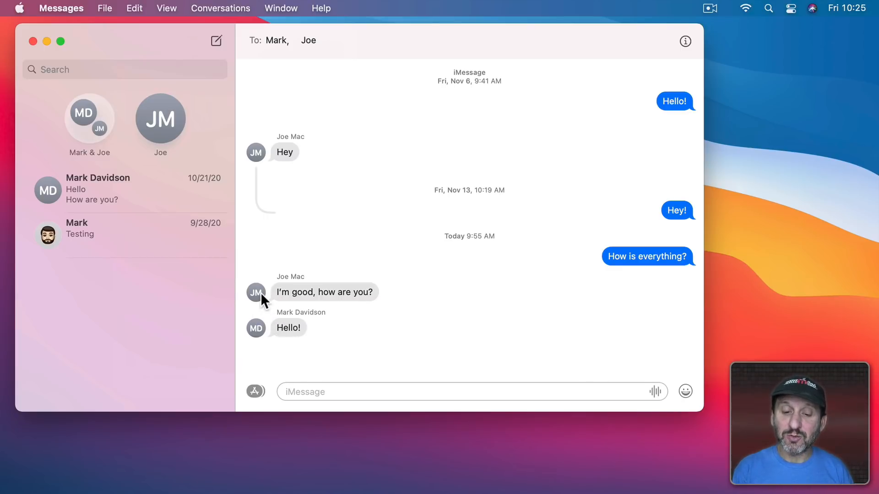
- Send the inline reply 'I'm great!' threaded under Joe's 'I'm good, how are you?'
right_click(324, 292)
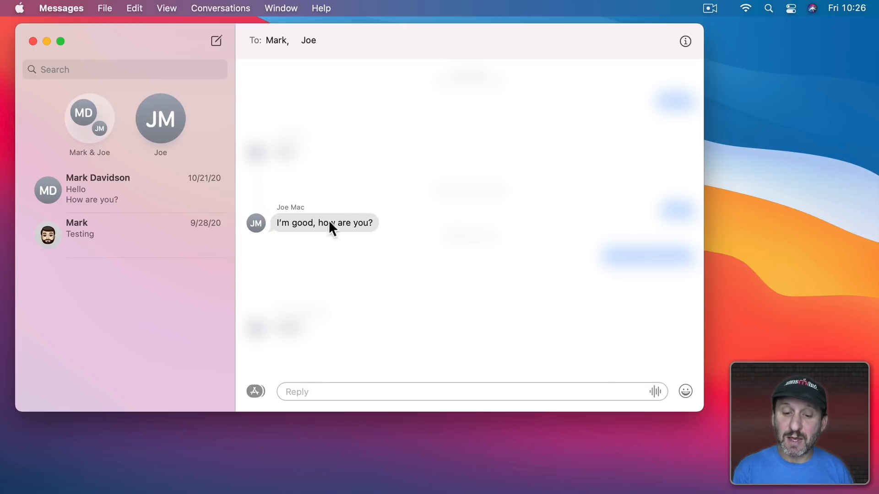
mouse_move(346, 356)
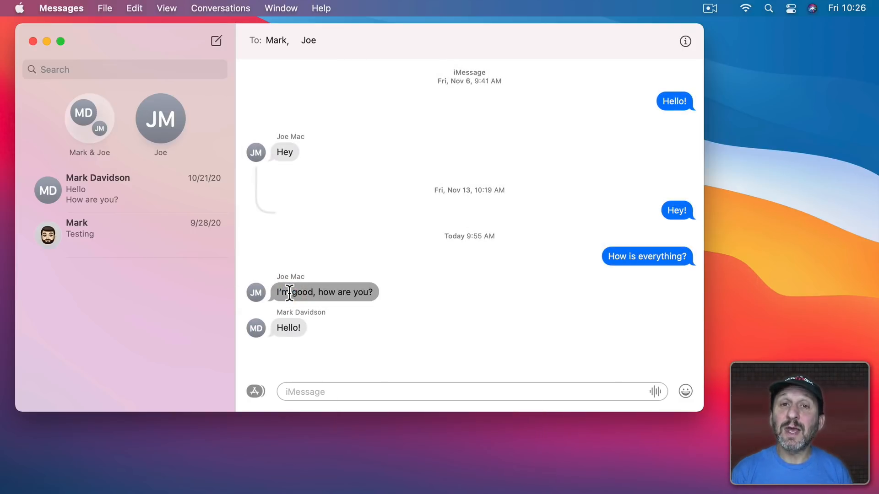
key("cmd+r")
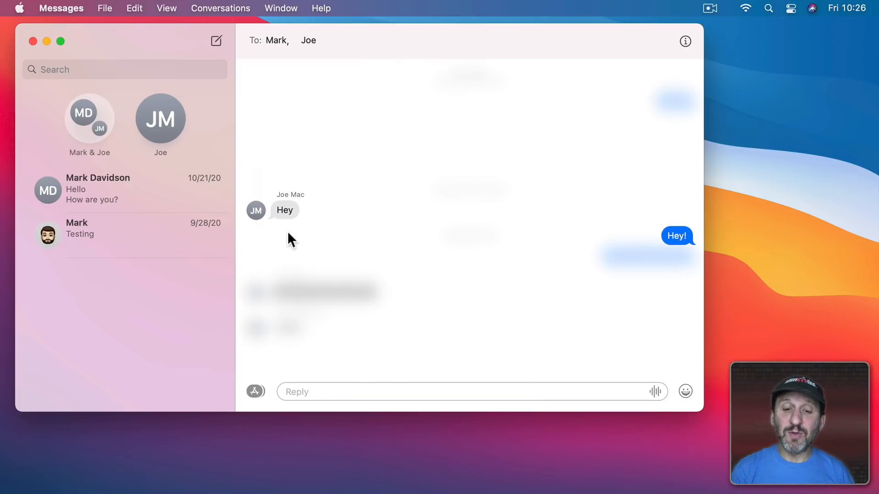
mouse_move(281, 240)
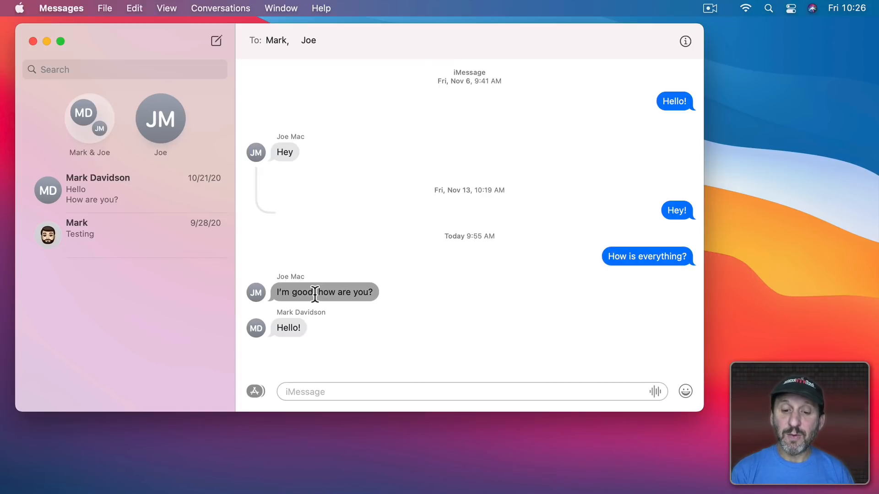
key("cmd+r")
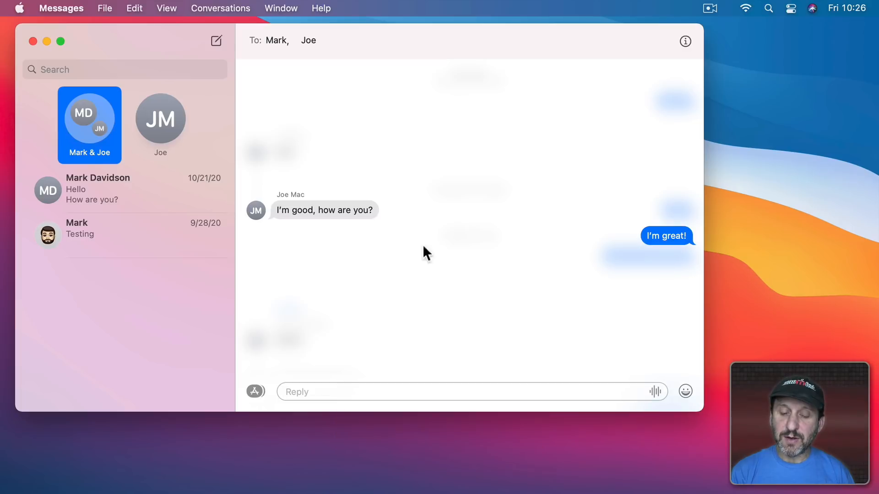
mouse_move(556, 299)
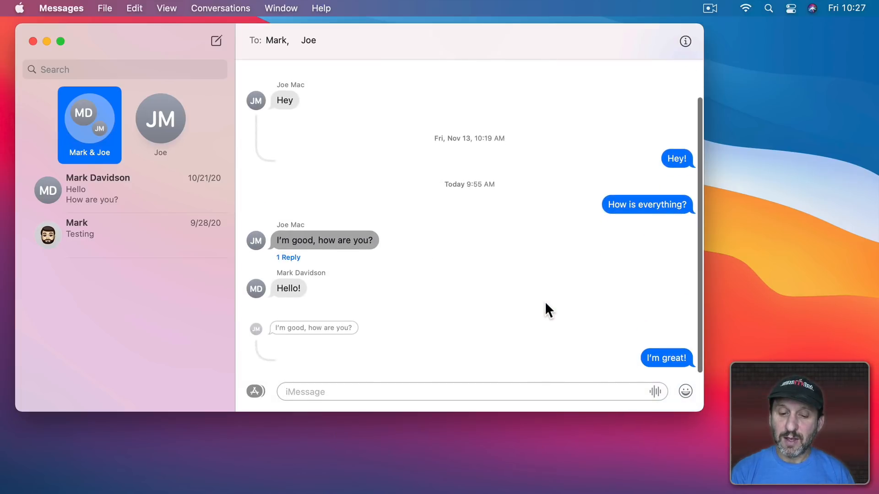
mouse_move(287, 264)
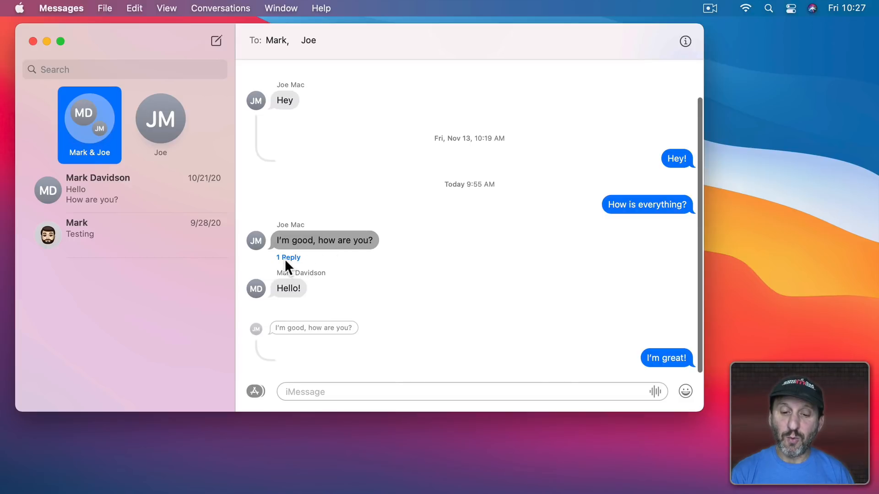
left_click(288, 258)
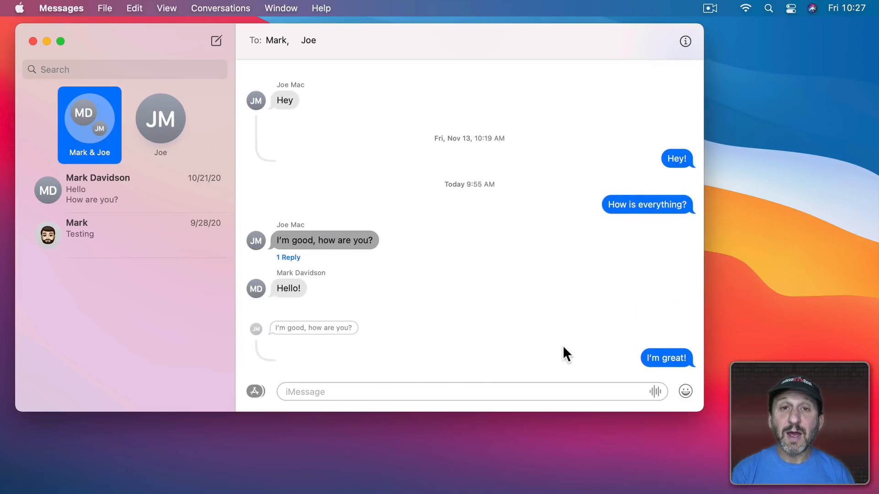
mouse_move(265, 345)
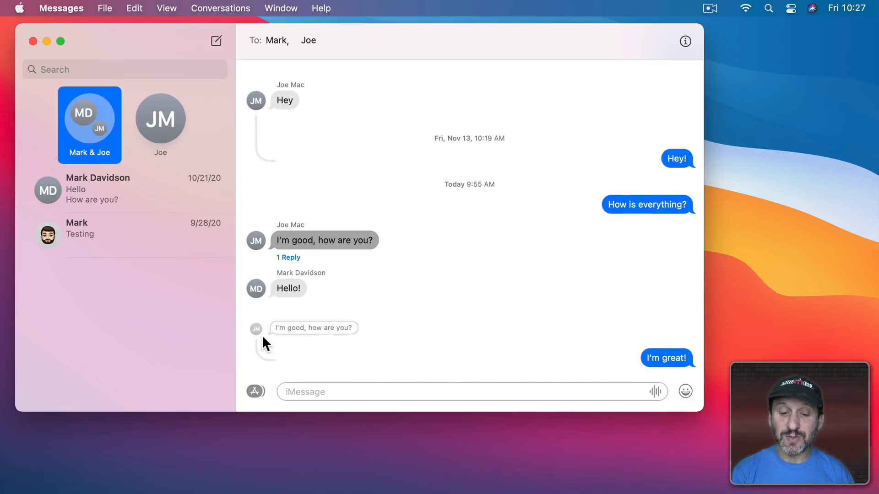
mouse_move(326, 347)
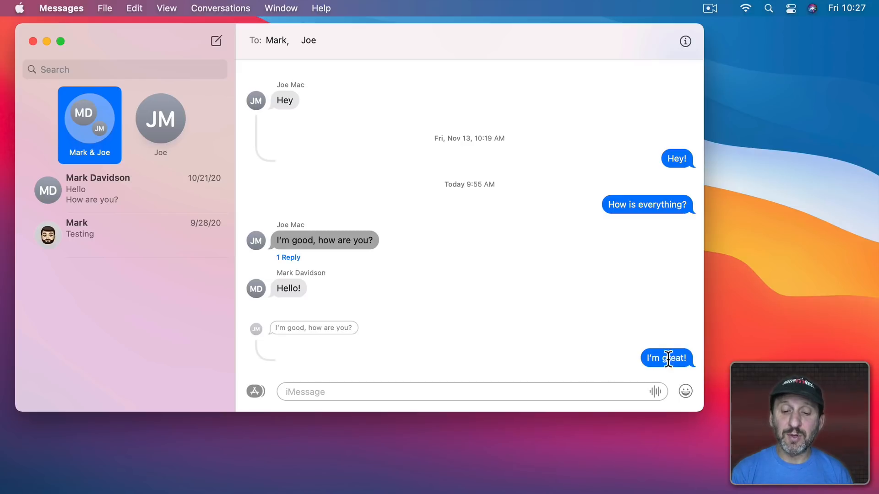
mouse_move(377, 372)
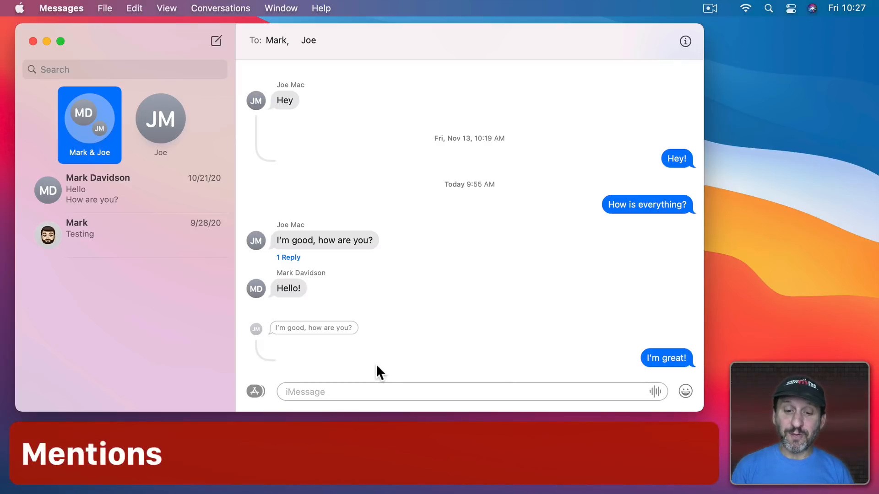
mouse_move(306, 398)
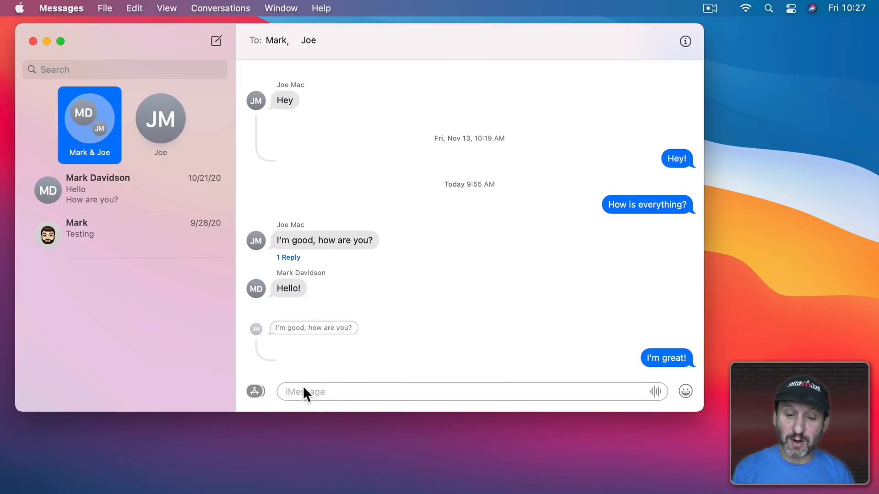
- Send 'Hey Joe' in the group chat with Joe's name as a mention
left_click(309, 392)
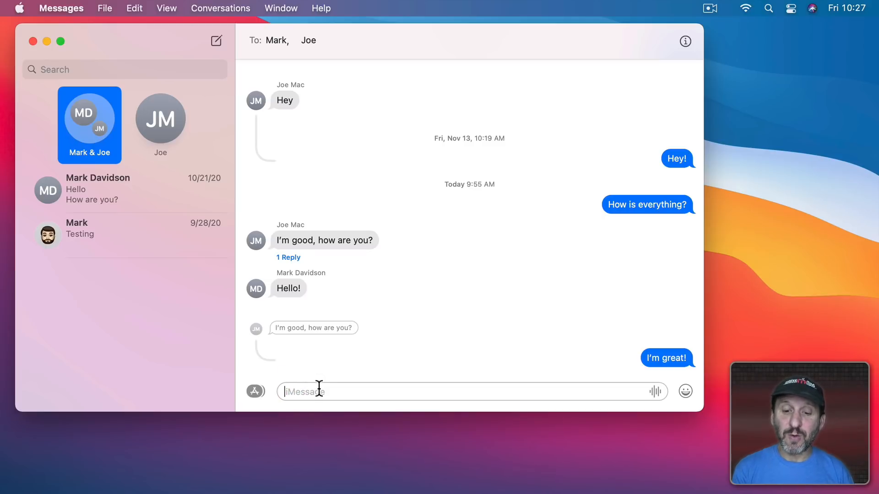
type("Hey J")
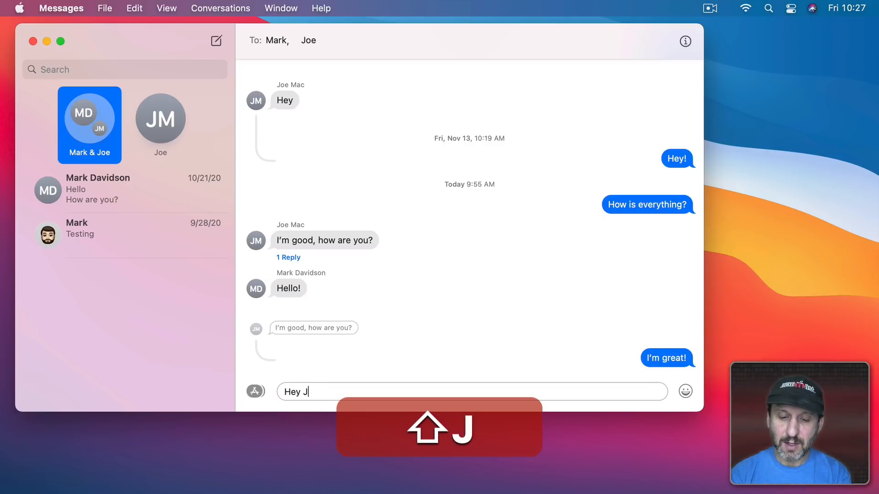
type("oe")
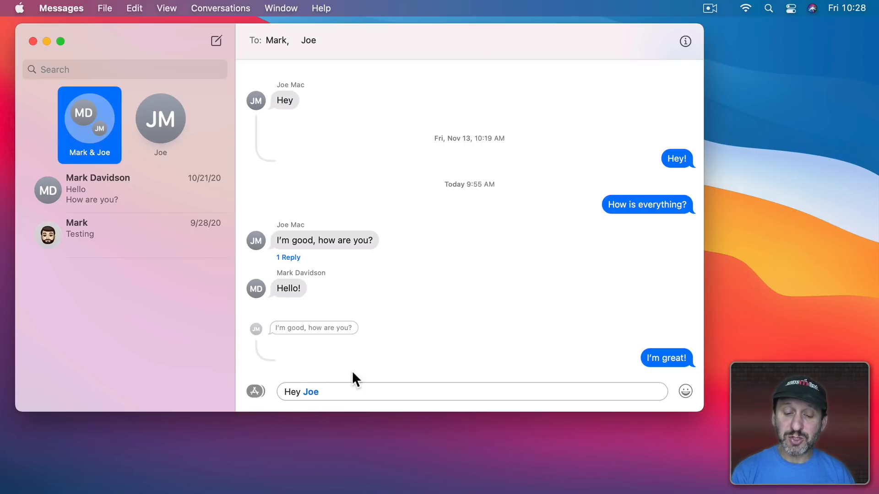
key("Return")
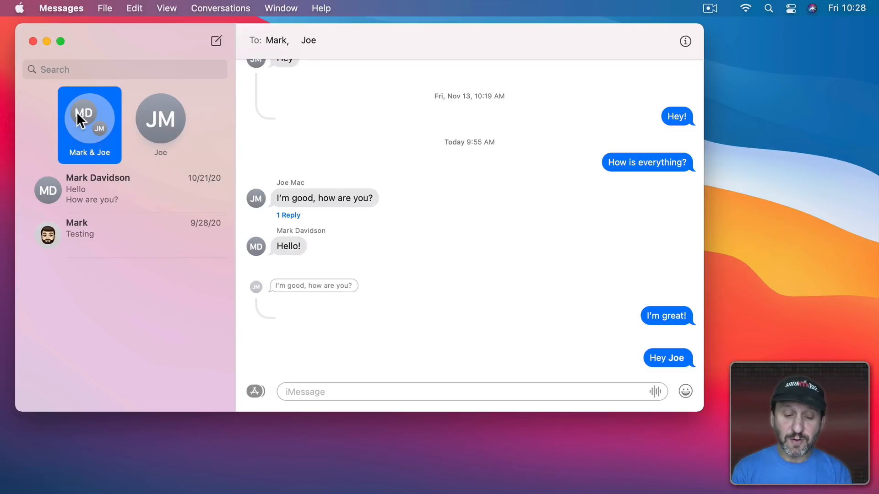
- Hide Alerts for the group, then check mention notifications in Preferences > General
right_click(83, 121)
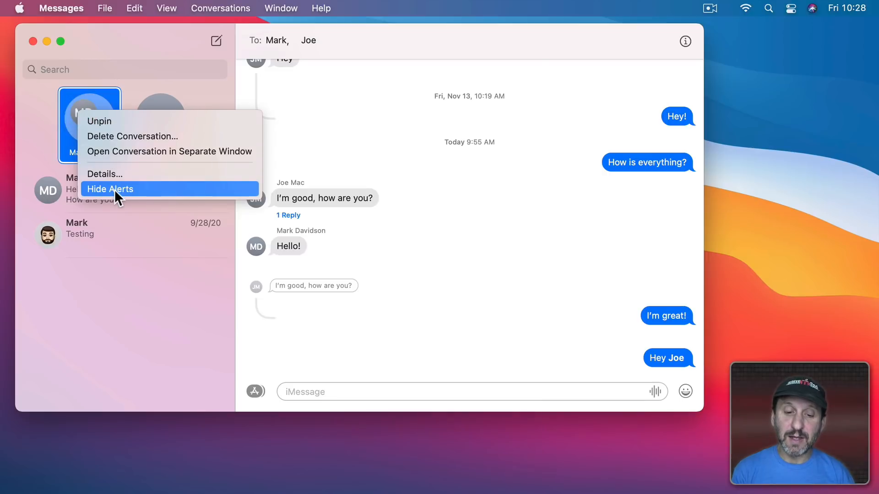
left_click(110, 188)
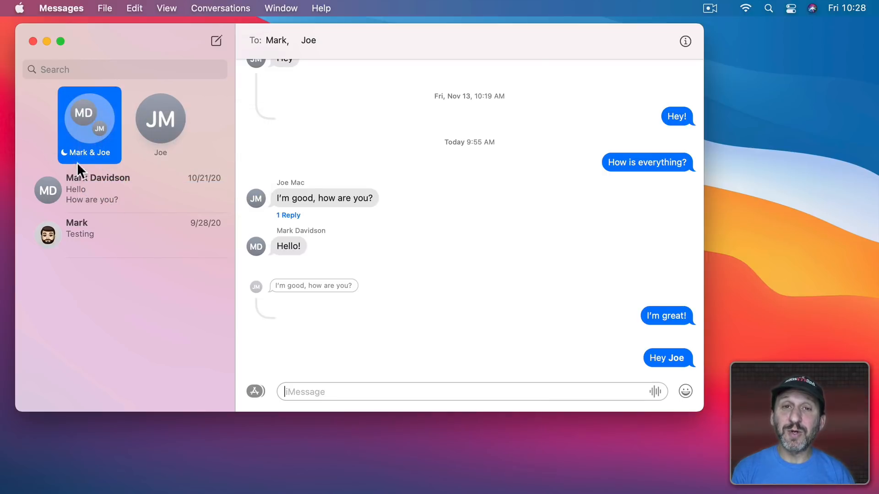
mouse_move(160, 178)
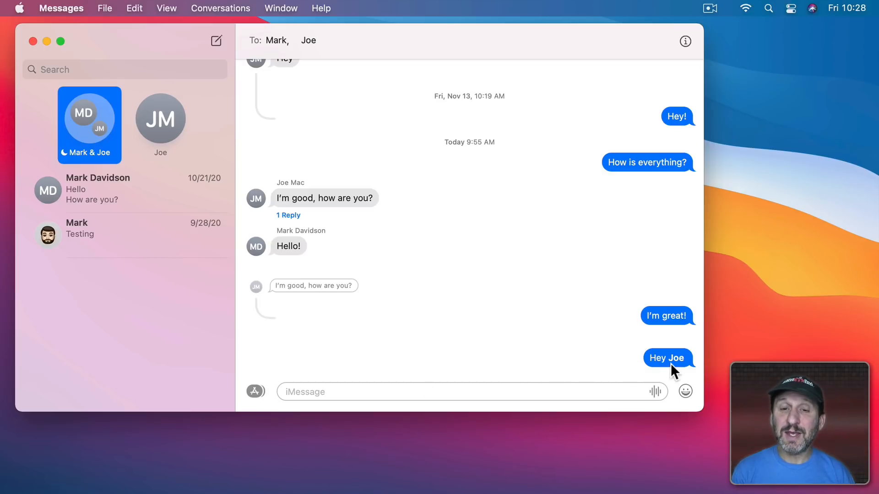
left_click(58, 8)
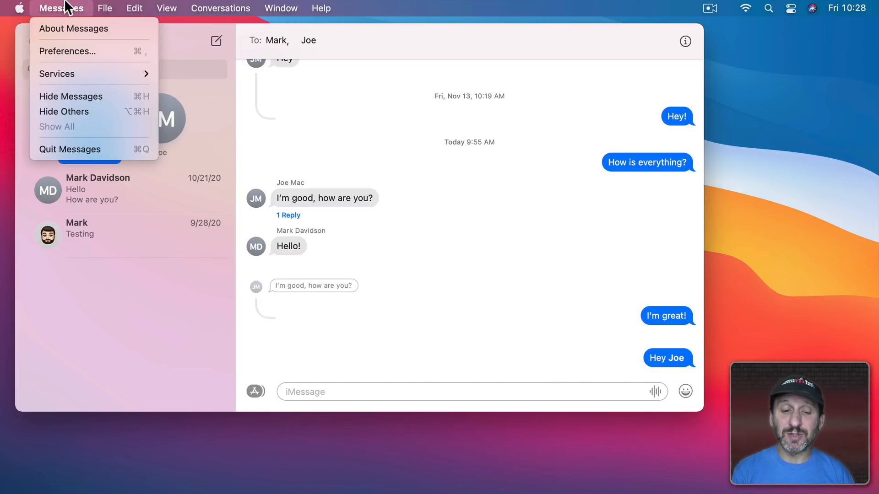
left_click(67, 51)
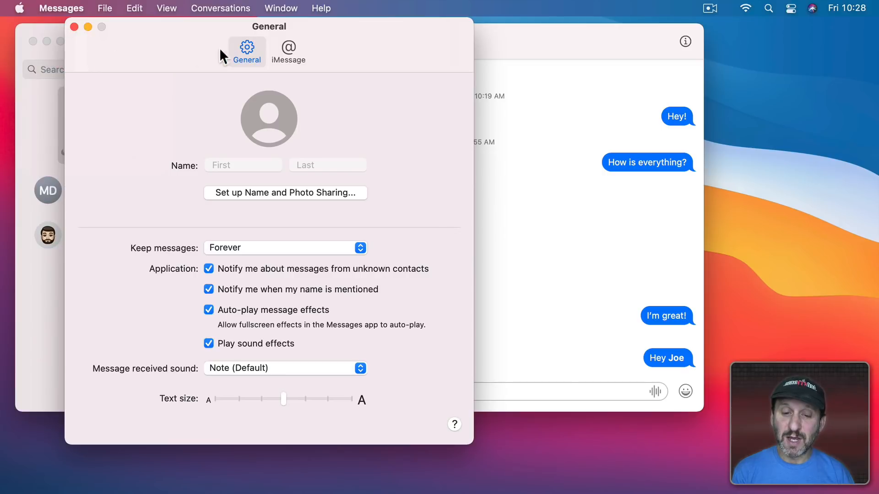
mouse_move(216, 289)
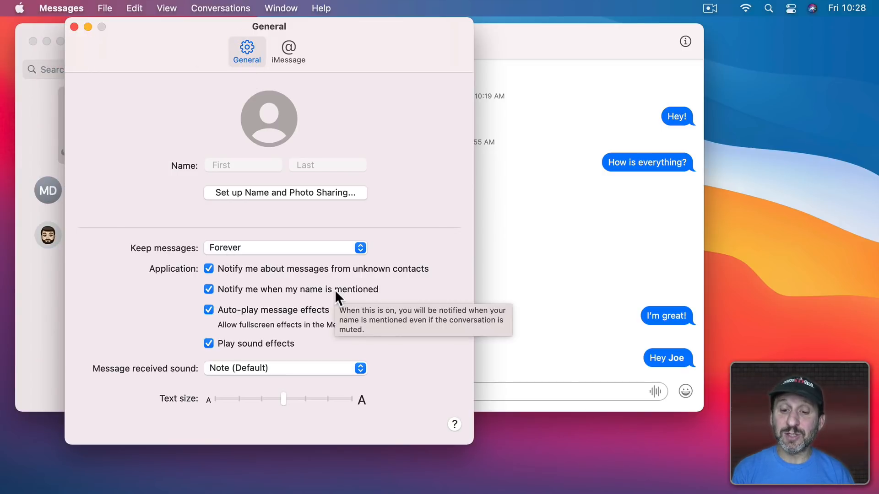
left_click(77, 26)
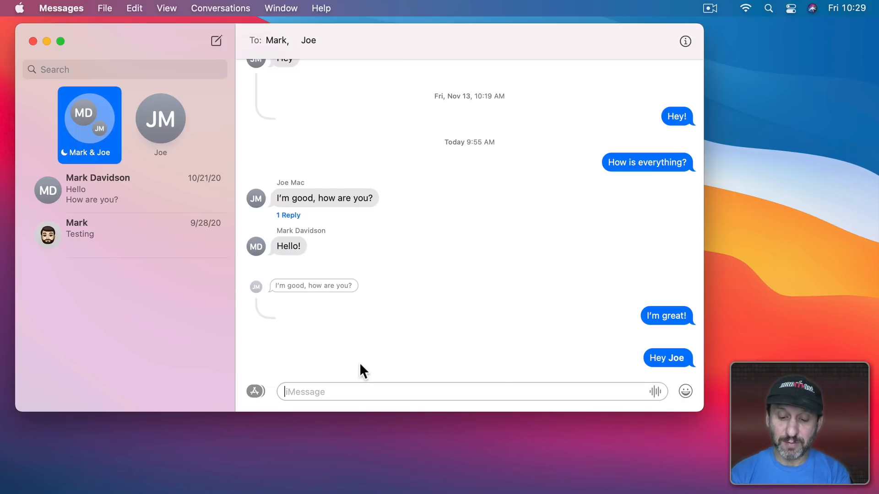
type("Hey @J")
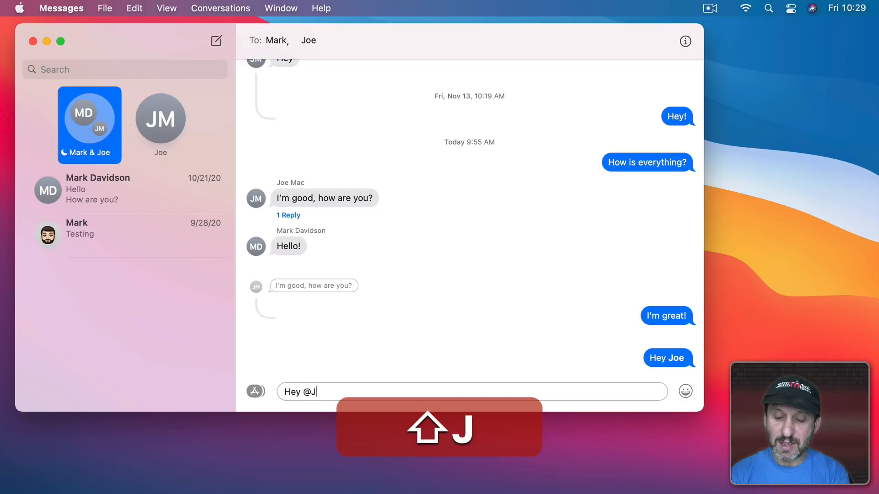
type("oe")
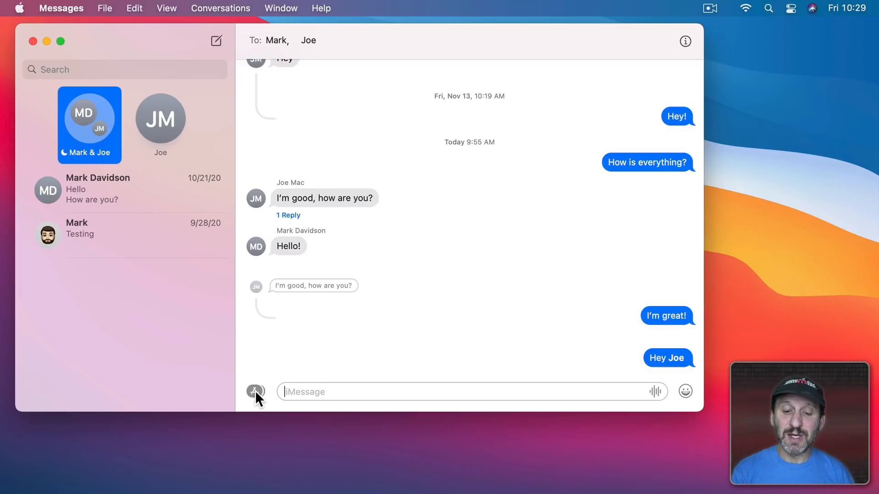
- Stage a Memoji sticker from the Memoji Stickers picker in the compose field
left_click(255, 391)
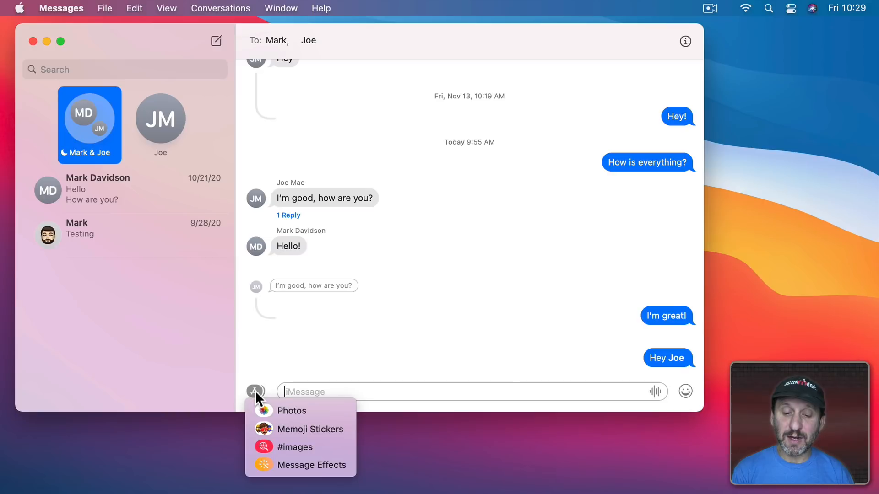
left_click(309, 429)
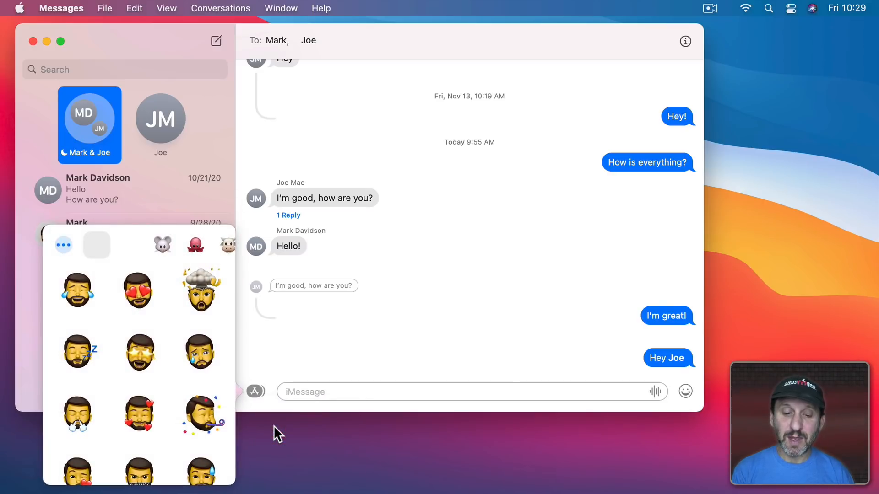
mouse_move(130, 301)
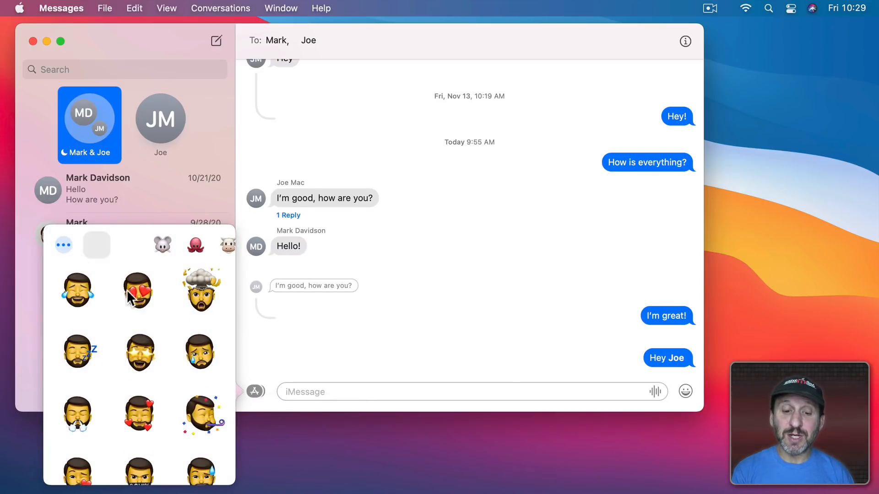
scroll("down", 3)
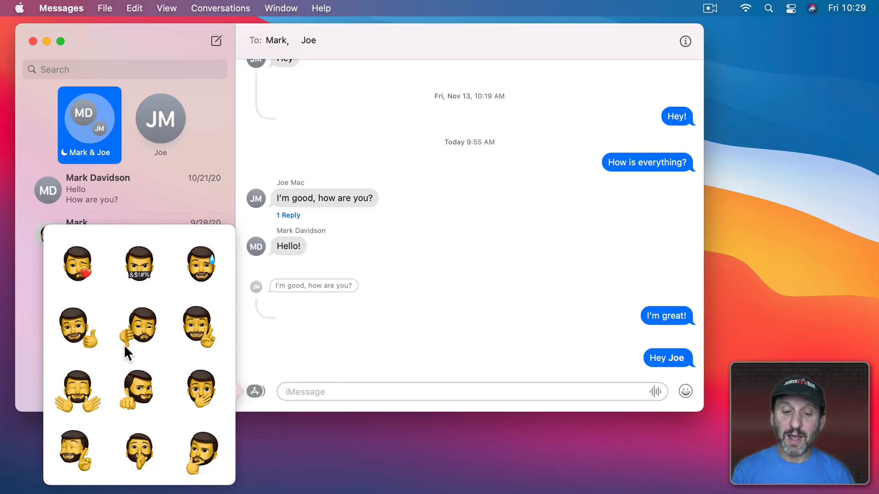
scroll("down", 3)
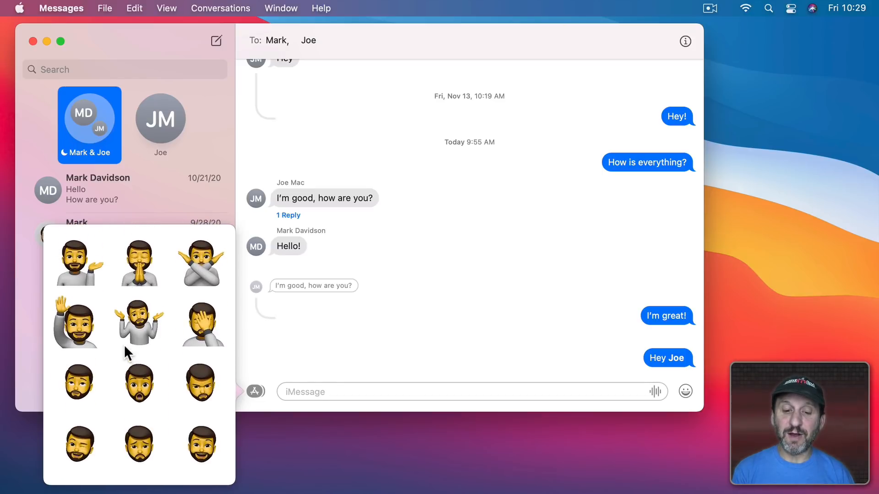
scroll("down", 3)
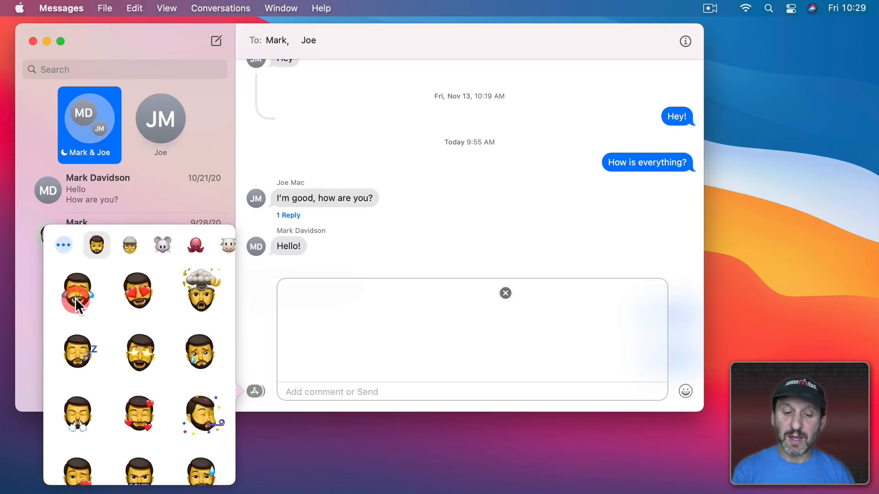
left_click(78, 293)
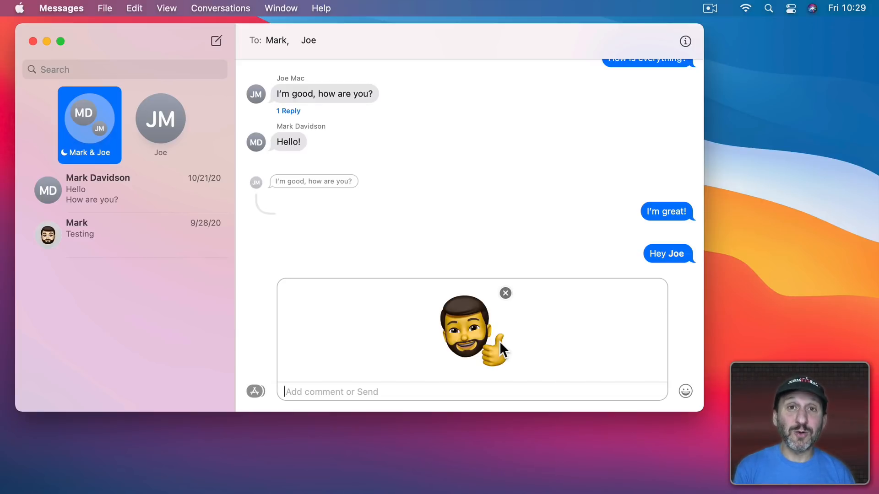
mouse_move(514, 323)
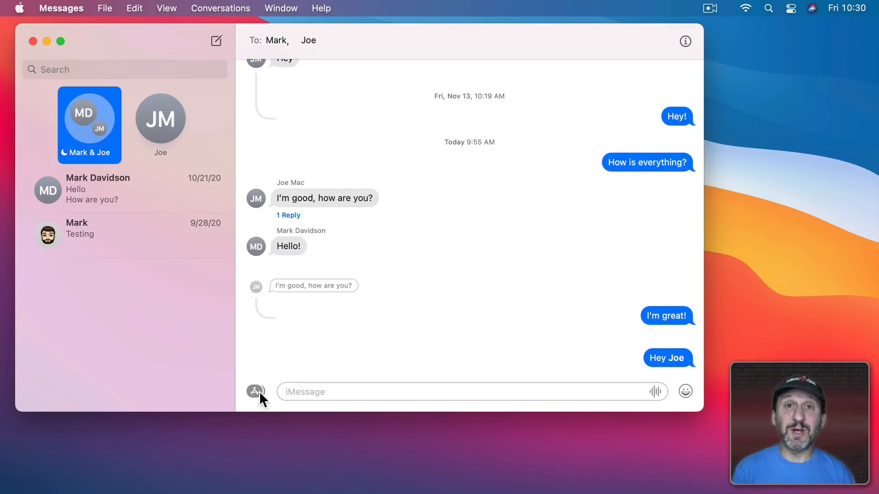
- Reopen Memoji Stickers and show the edit, duplicate, delete and new Memoji options
left_click(255, 392)
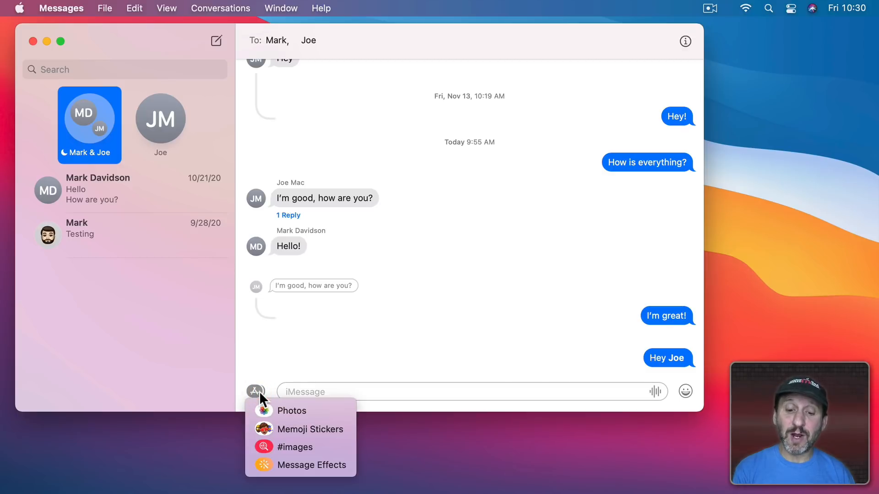
left_click(310, 430)
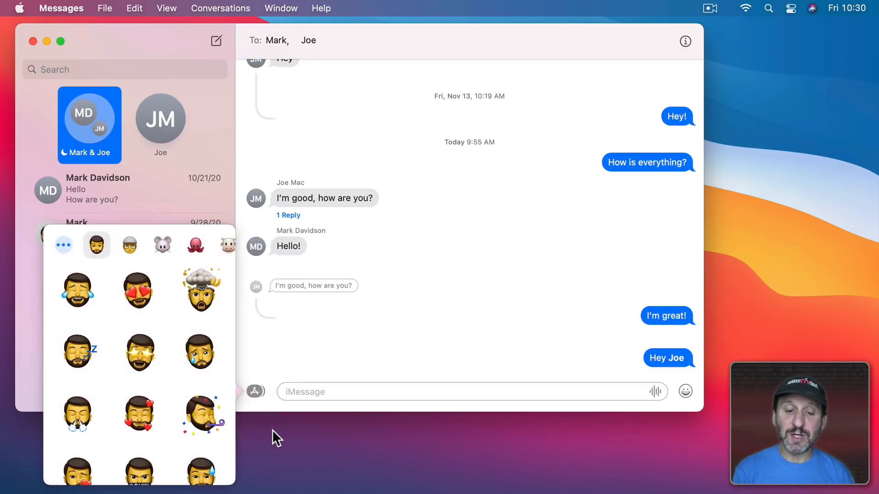
left_click(63, 245)
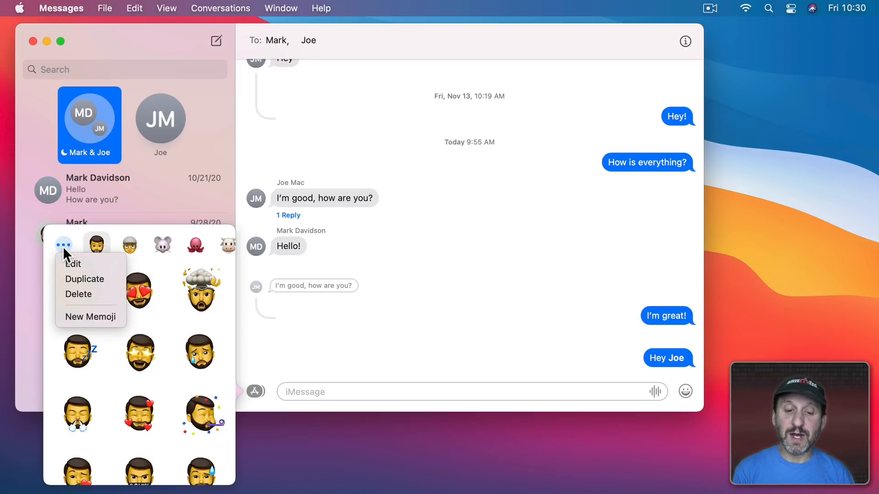
mouse_move(90, 317)
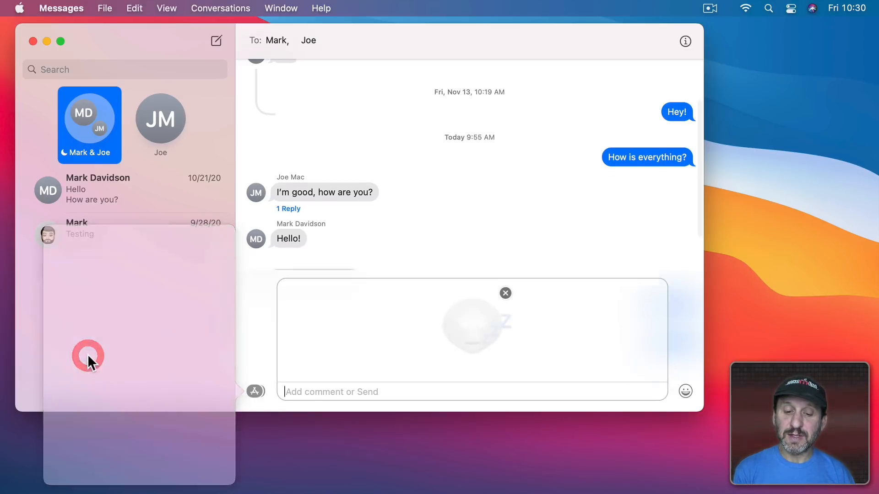
left_click(254, 392)
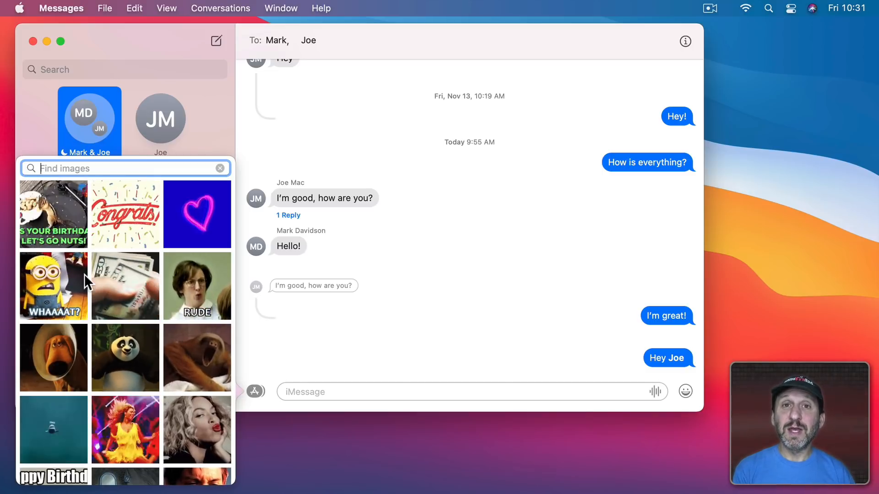
type("birthday")
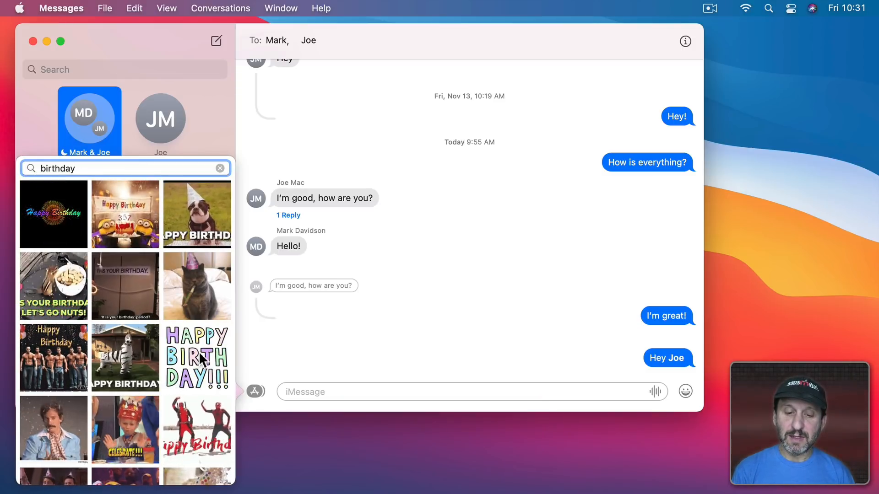
left_click(196, 358)
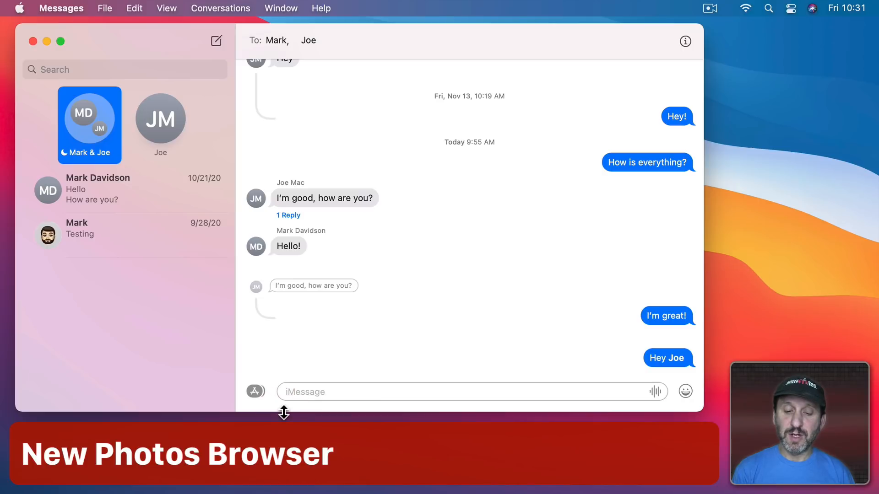
- Browse the Photos library picker without attaching anything and close it
left_click(255, 392)
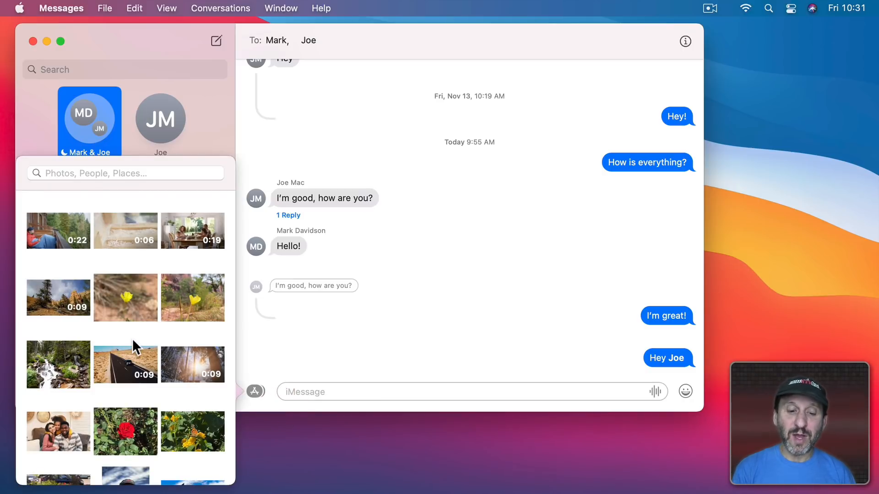
scroll("down", 3)
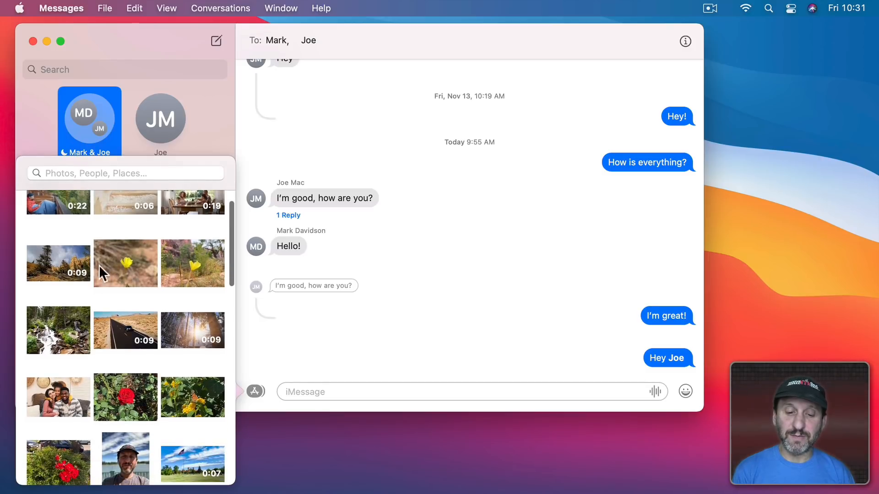
scroll("down", 3)
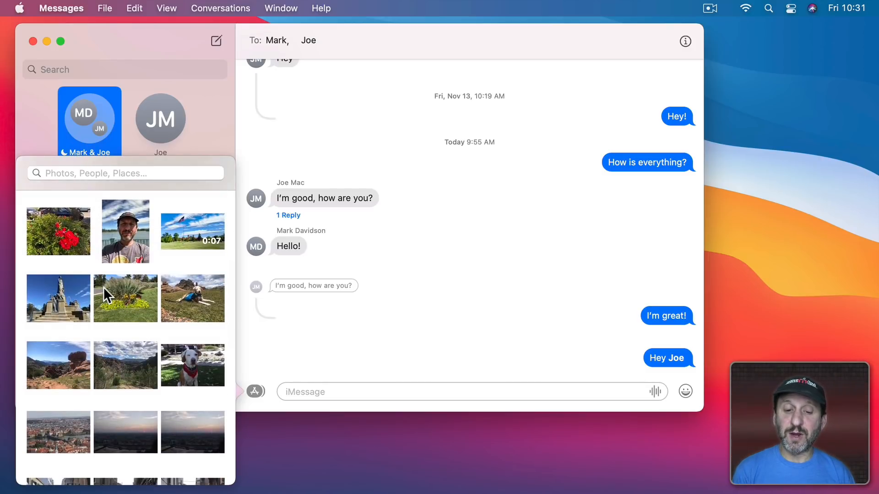
mouse_move(184, 302)
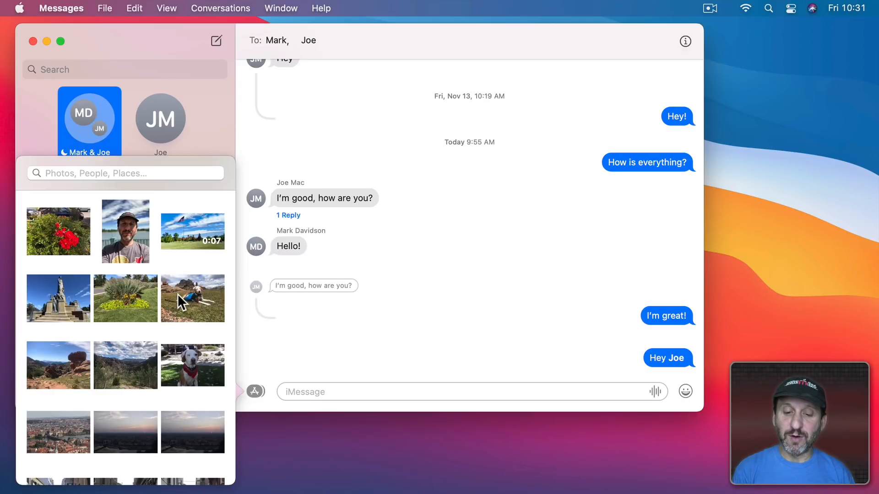
left_click(193, 298)
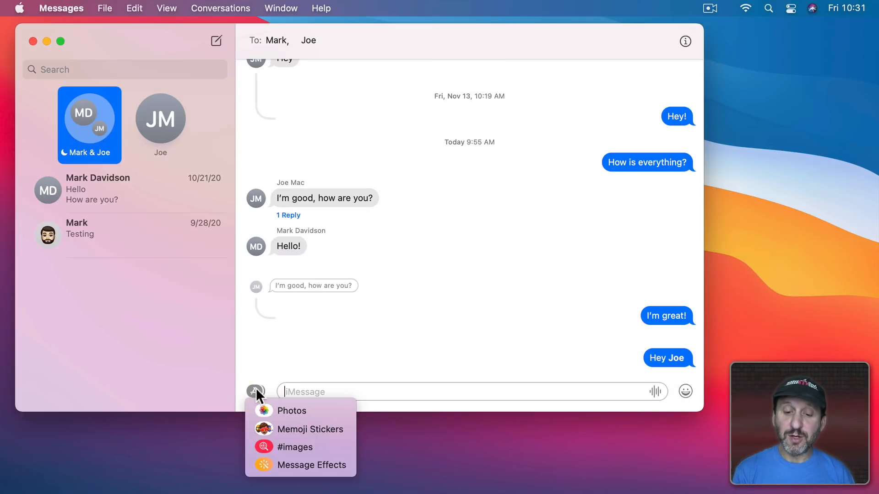
- Preview the Love, Invisible Ink, Slam and Loud send effects on the drafted 'Hello!'
left_click(311, 465)
type("Hello!")
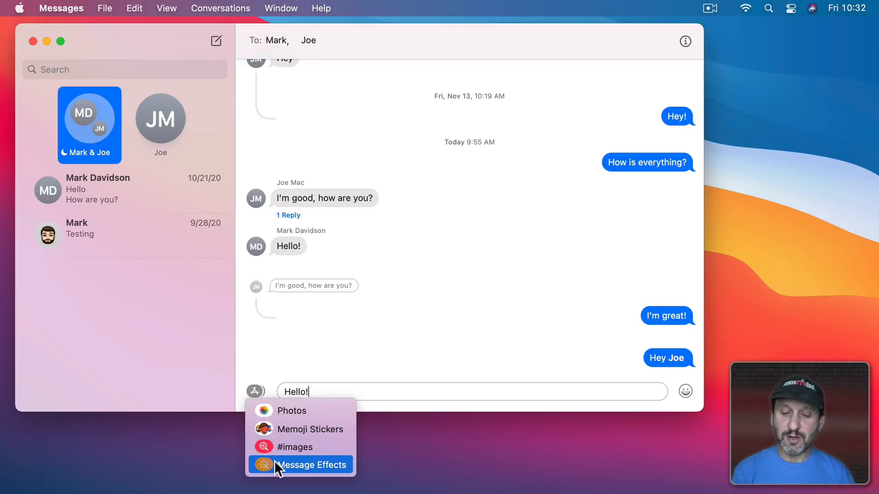
left_click(311, 465)
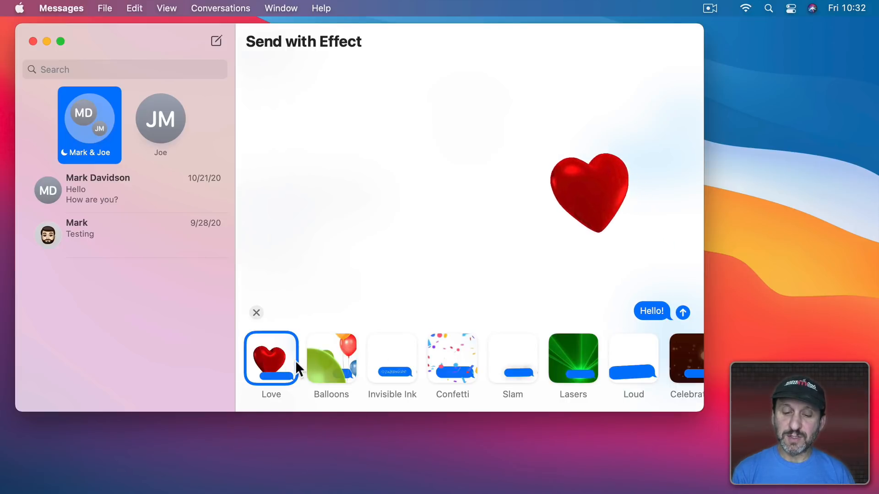
left_click(330, 359)
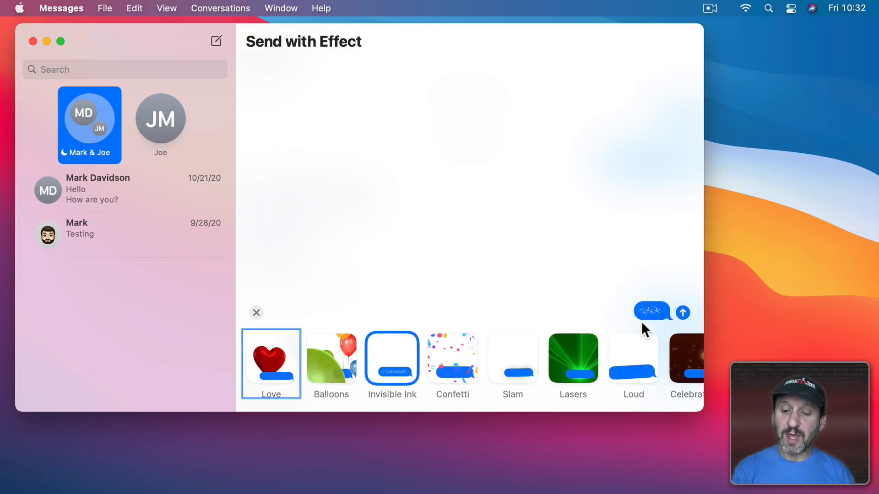
mouse_move(657, 327)
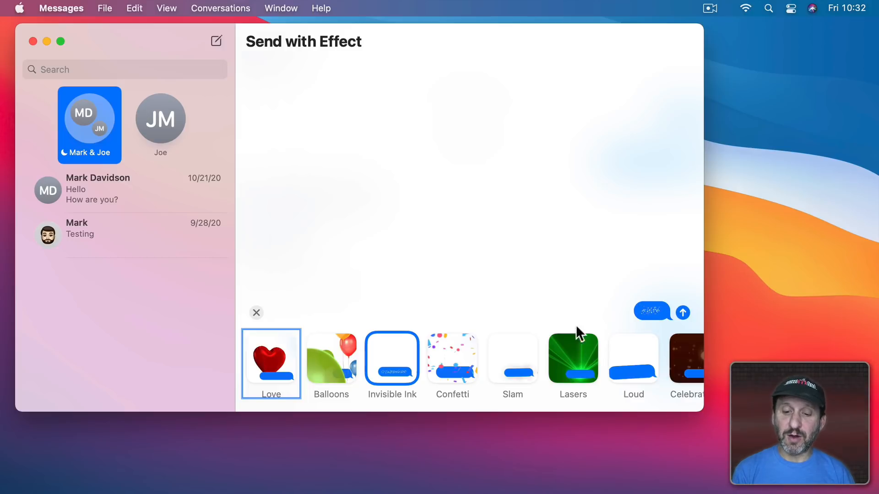
left_click(453, 358)
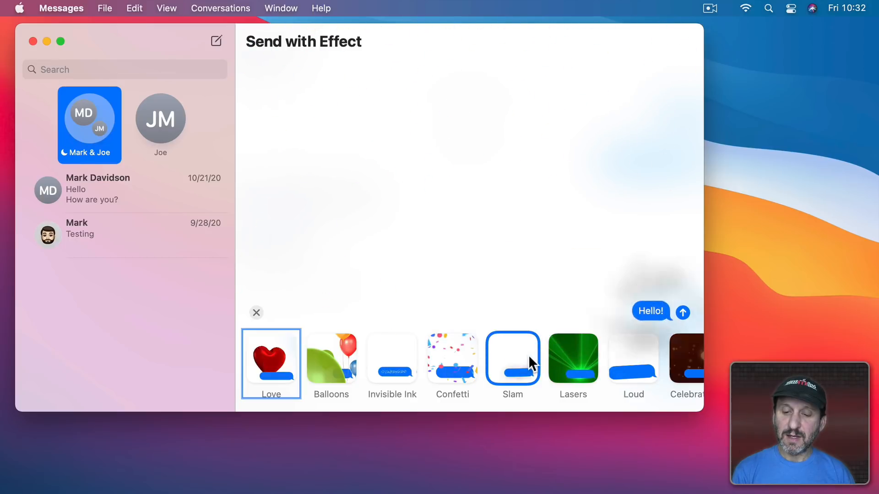
left_click(573, 359)
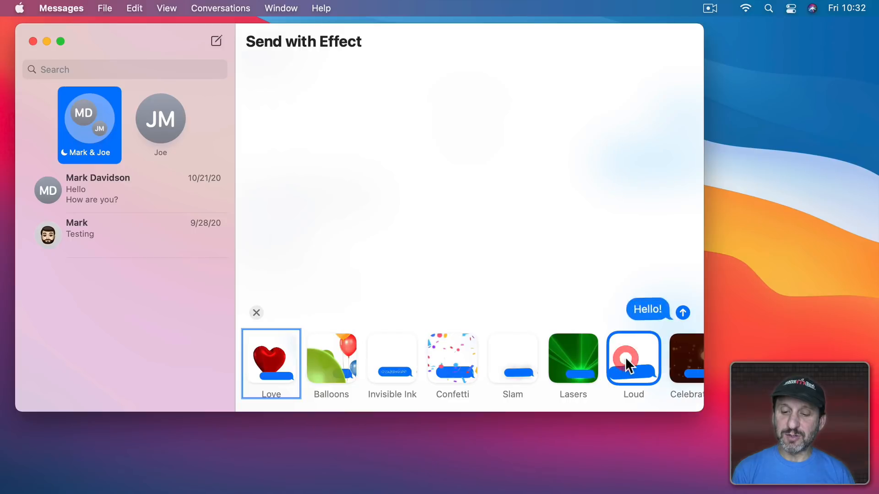
scroll("right", 3)
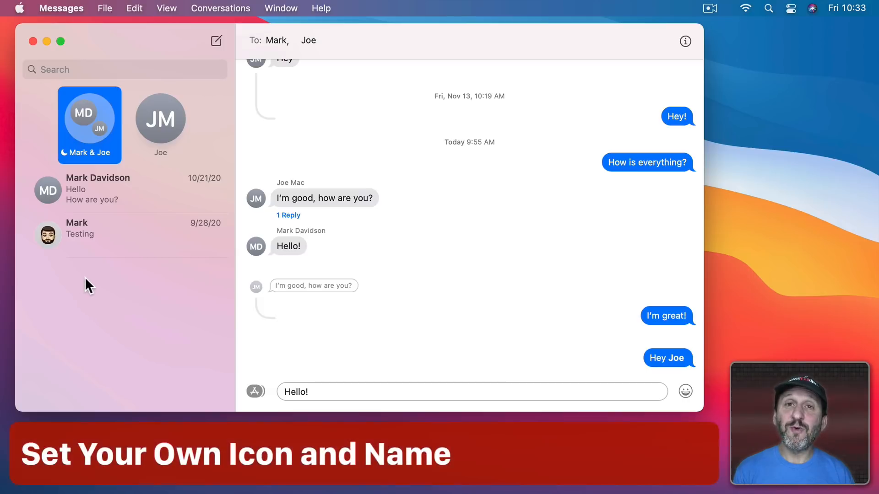
mouse_move(51, 249)
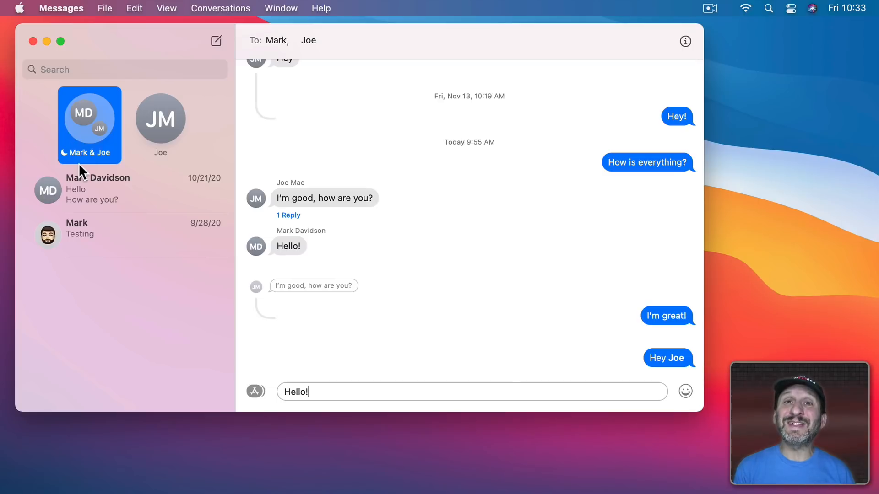
mouse_move(82, 16)
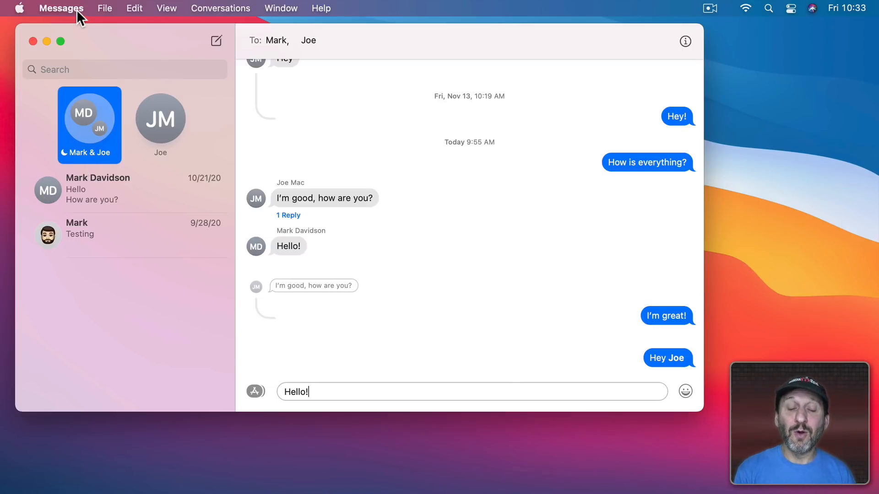
- Start Set up Name and Photo Sharing from Messages Preferences > General
left_click(58, 7)
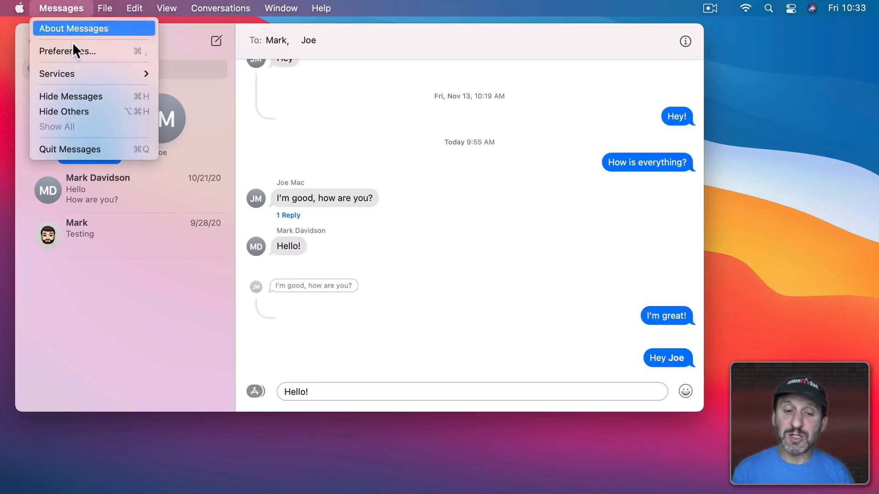
left_click(66, 51)
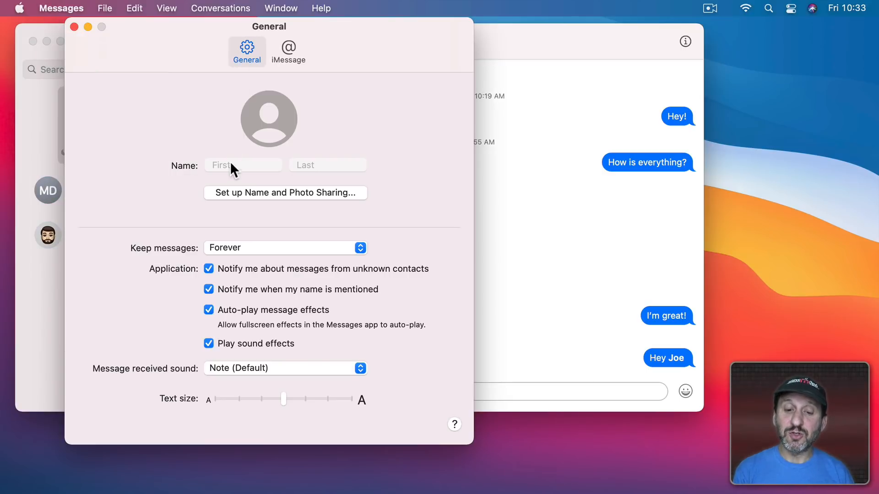
mouse_move(250, 199)
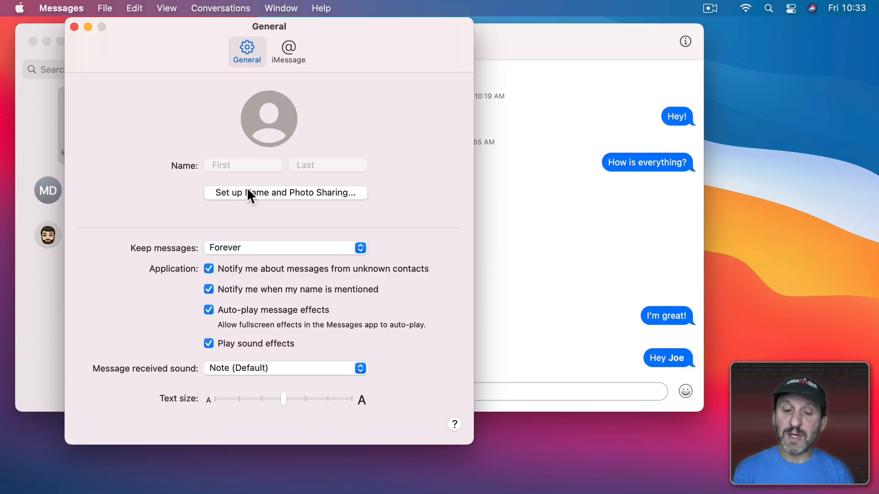
left_click(286, 192)
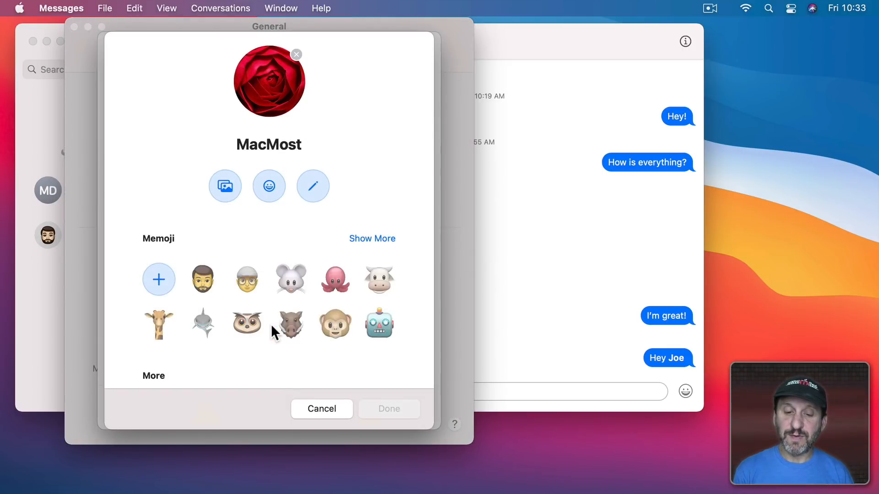
mouse_move(268, 313)
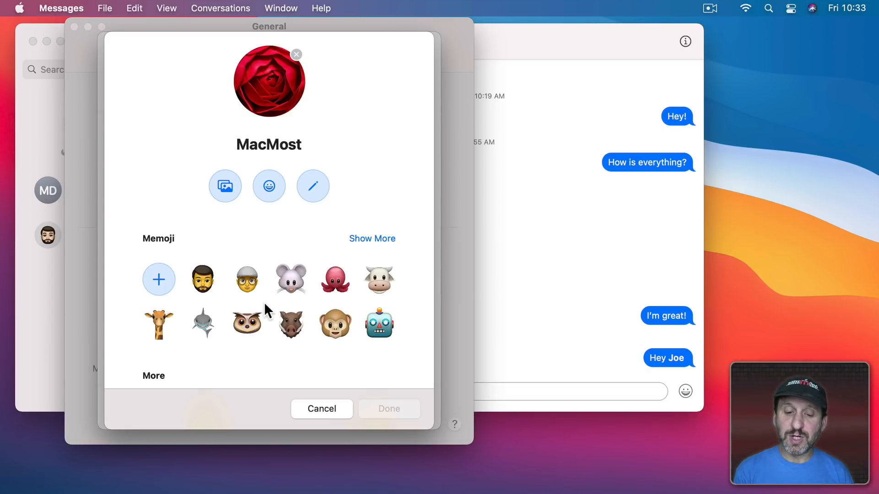
- Choose the winking Memoji as the photo, share automatically with Contacts Only, and finish
scroll("down", 3)
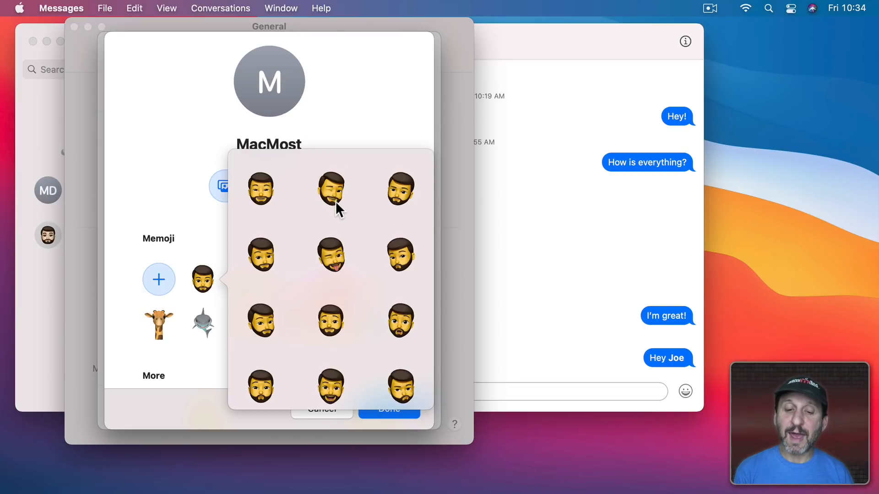
left_click(330, 189)
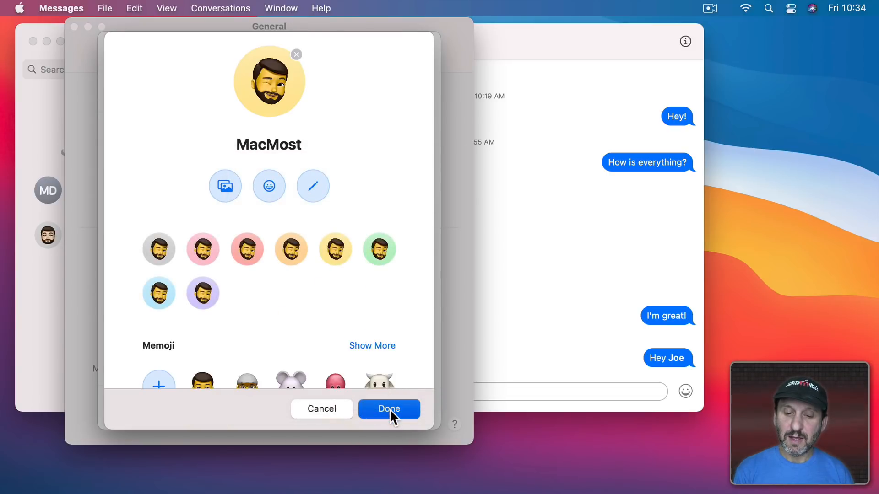
left_click(389, 408)
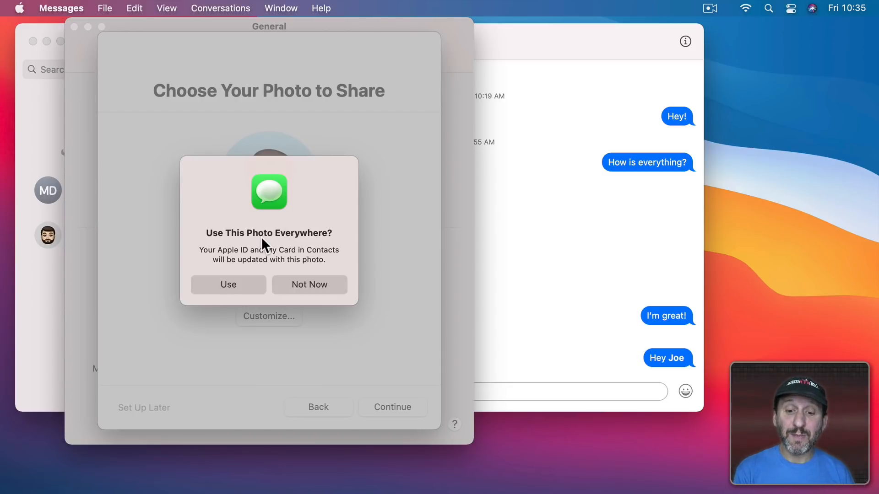
left_click(228, 284)
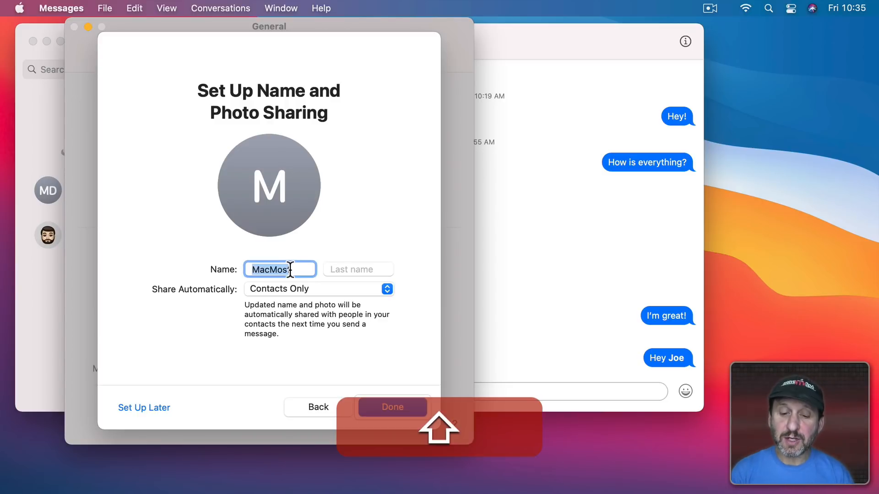
left_click(318, 289)
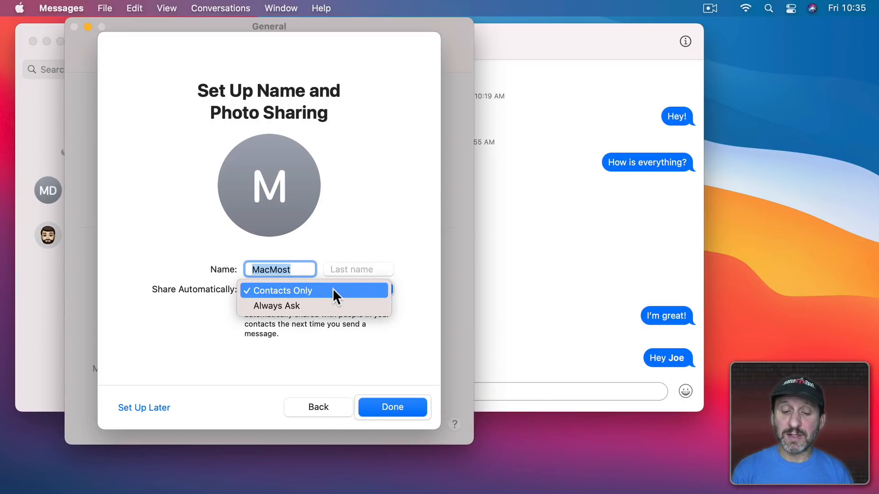
mouse_move(271, 312)
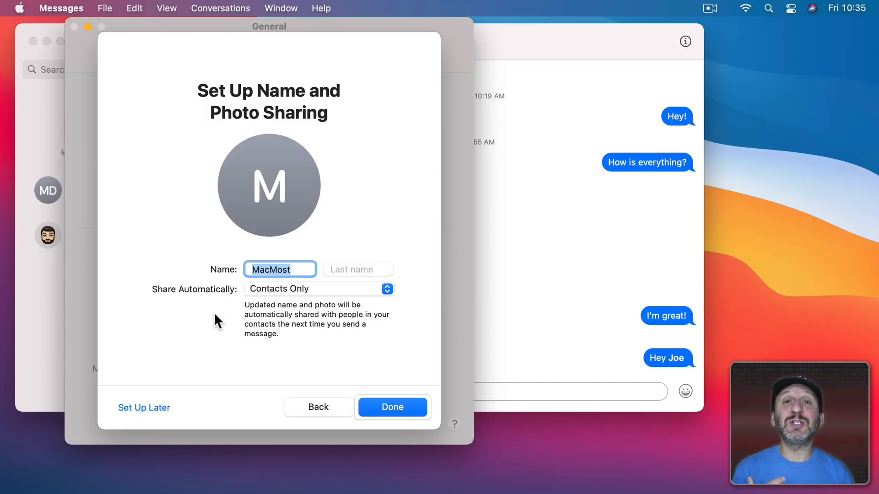
left_click(392, 406)
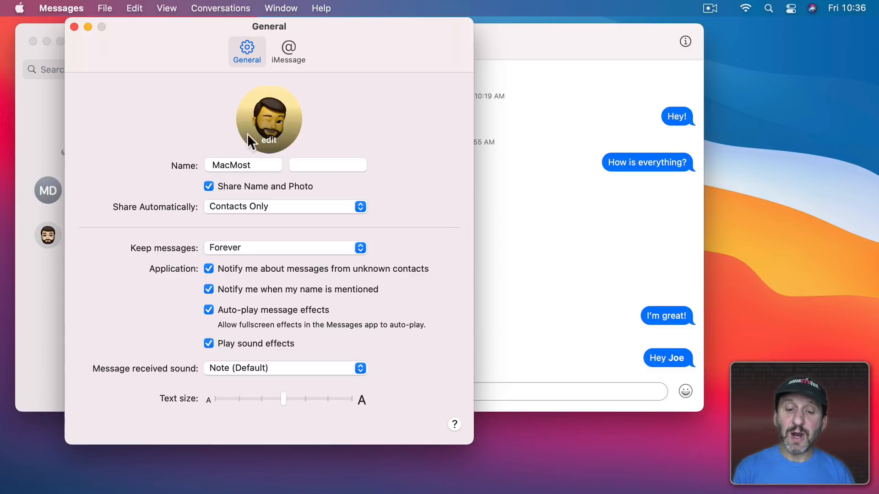